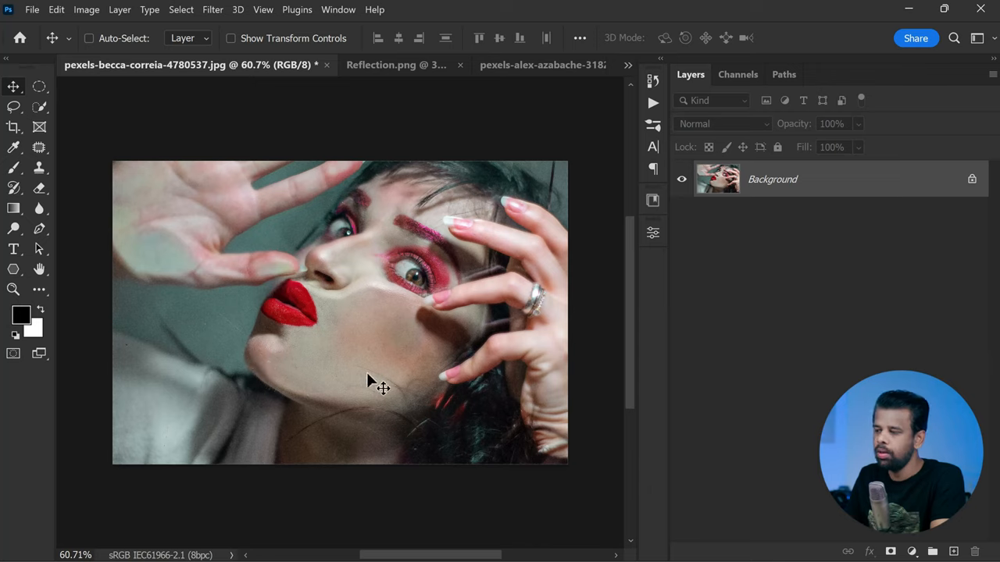
mouse_move(406, 402)
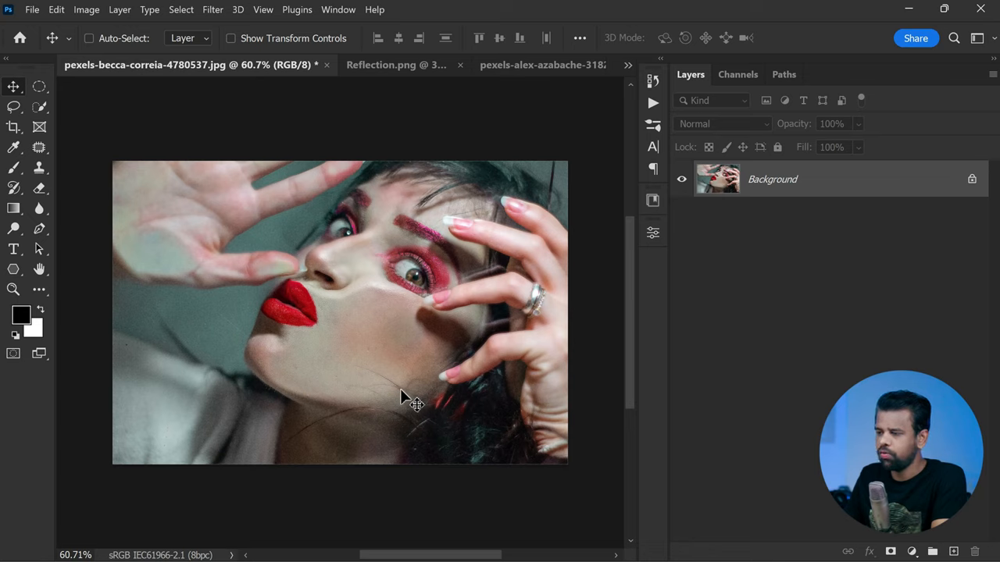
Duplicate the portrait layer and convert the copy to a smart object.
key(Ctrl+J)
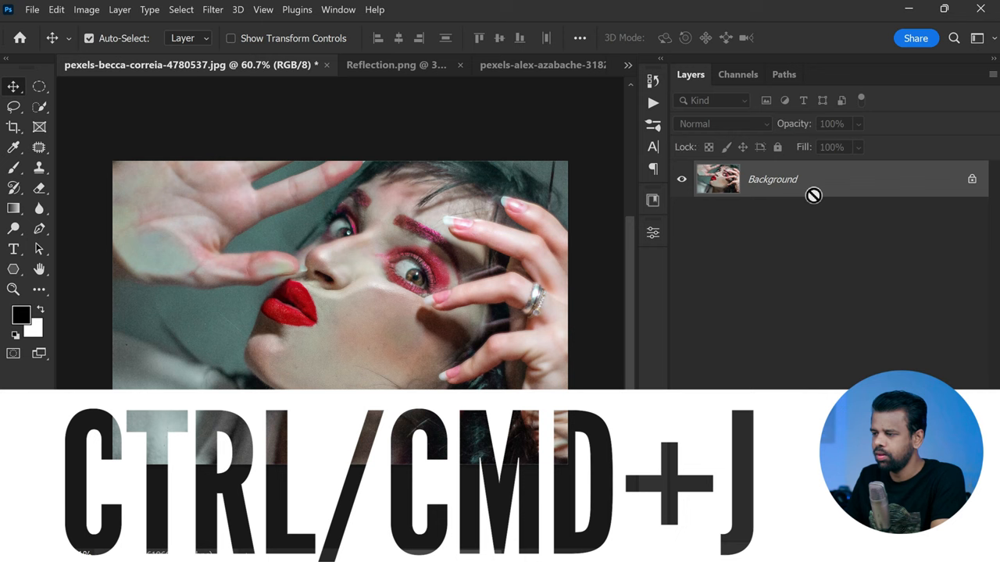
key(ctrl+j)
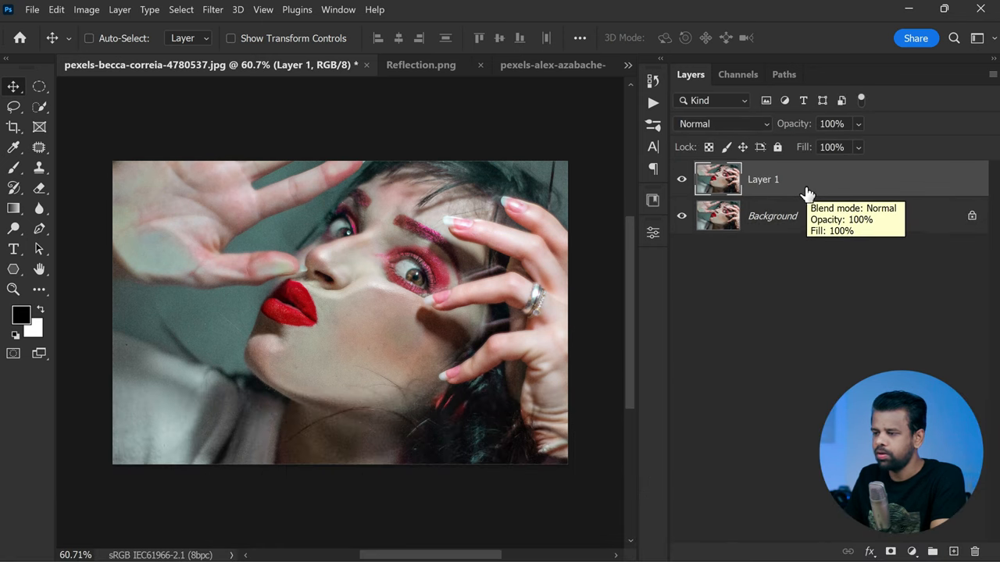
right_click(762, 178)
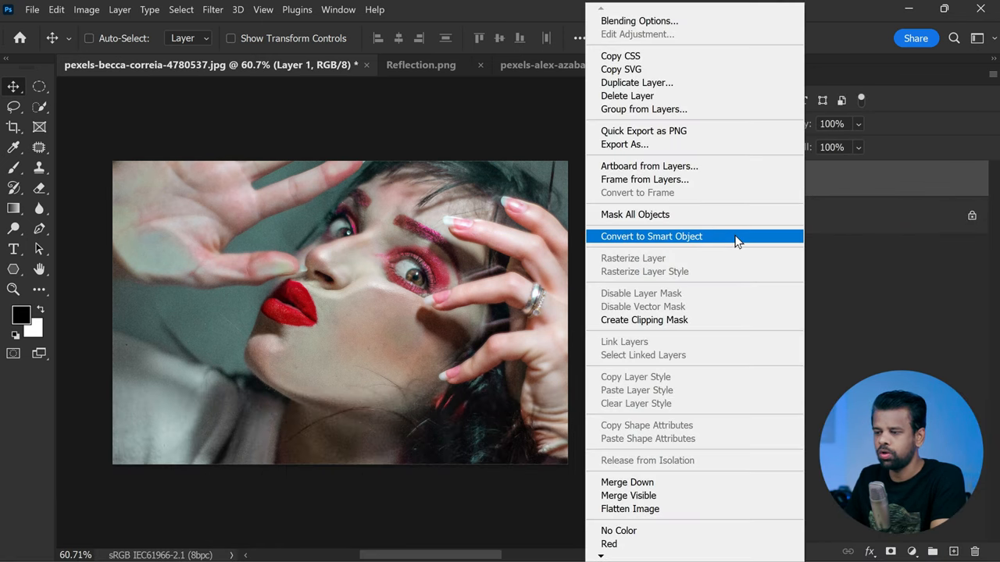
click(650, 236)
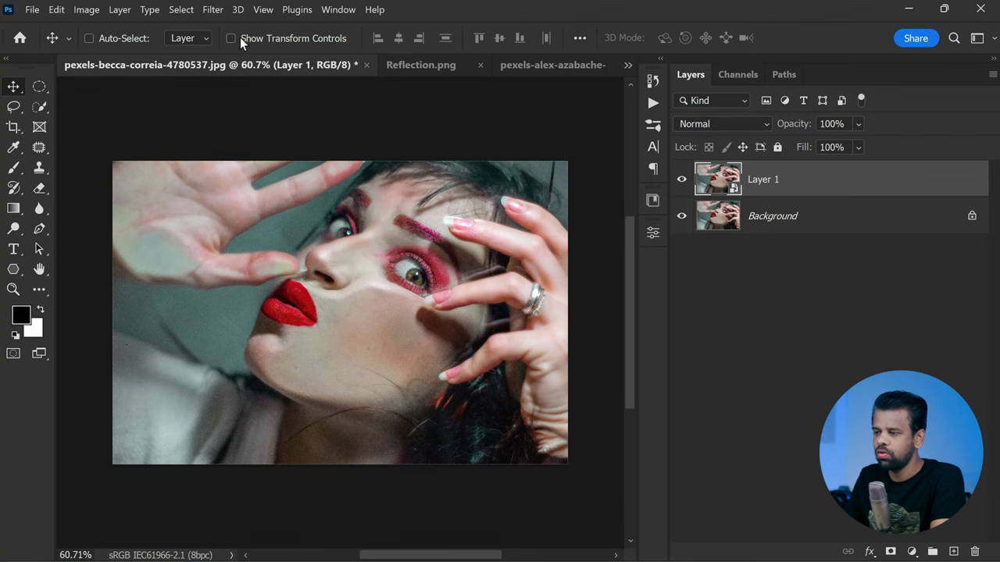
Launch the Camera Raw Filter on the smart object layer.
click(212, 9)
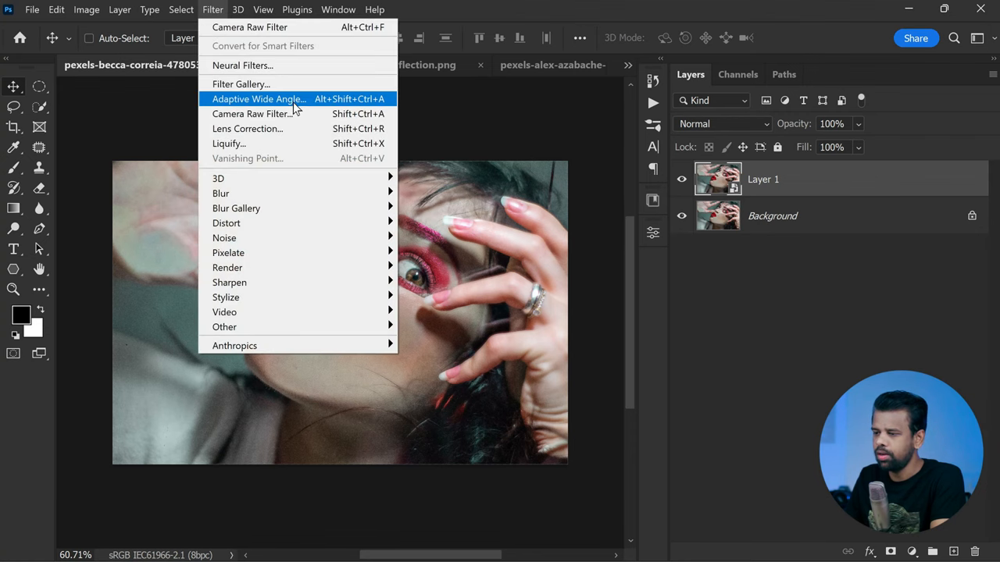
click(250, 114)
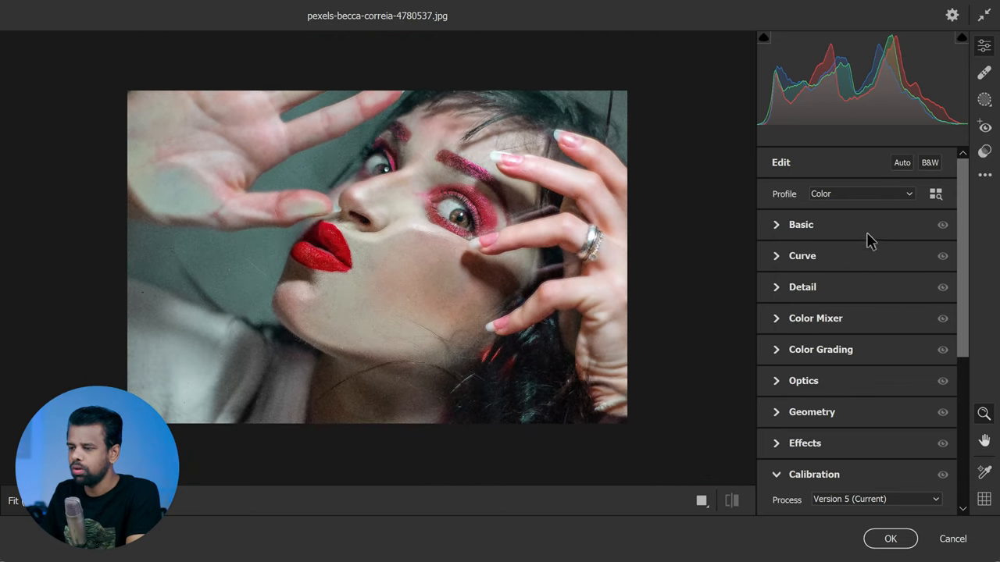
In Basic, set highlights +11, shadows -22, whites -31 and blacks +20.
click(799, 225)
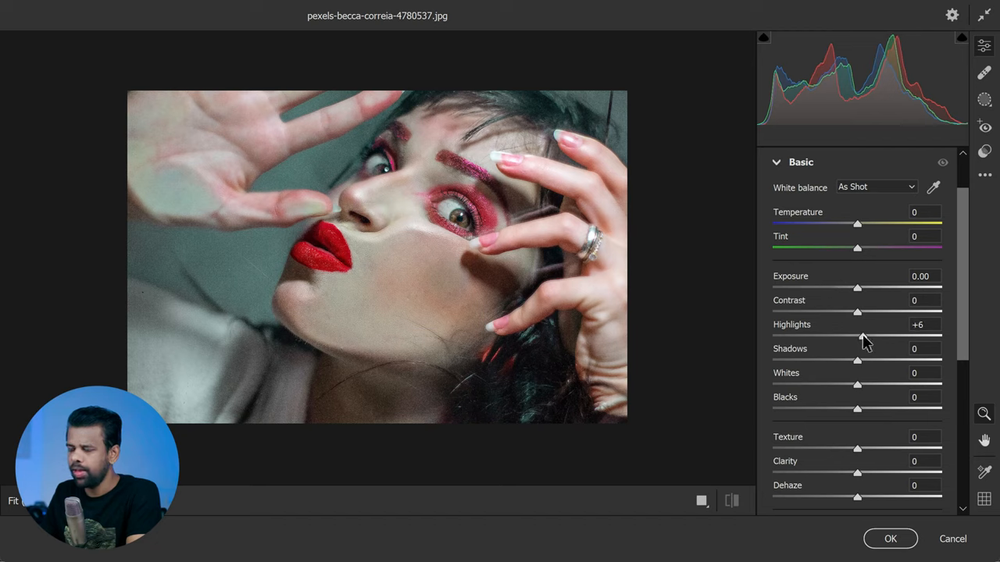
drag(859, 336, 872, 336)
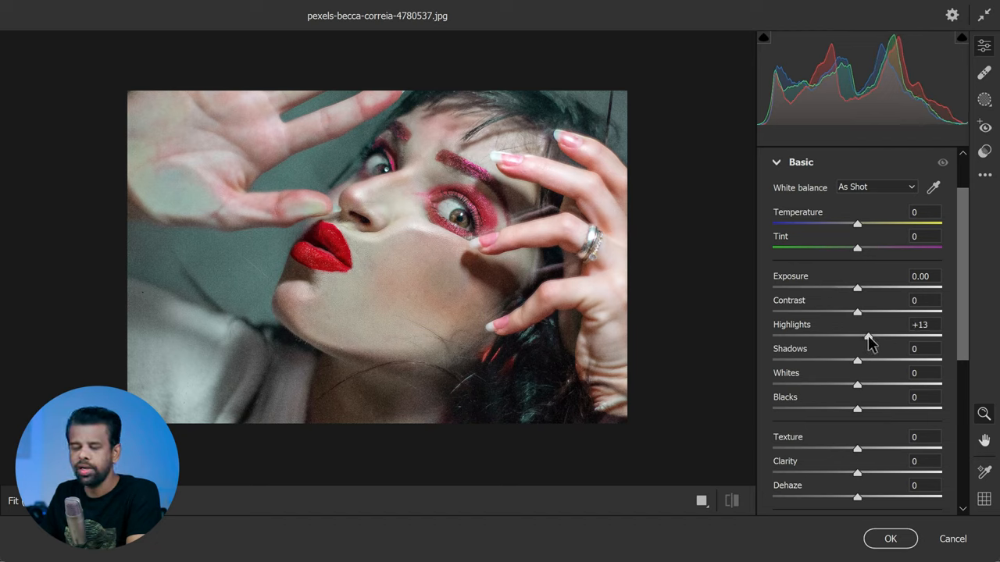
drag(862, 336, 859, 336)
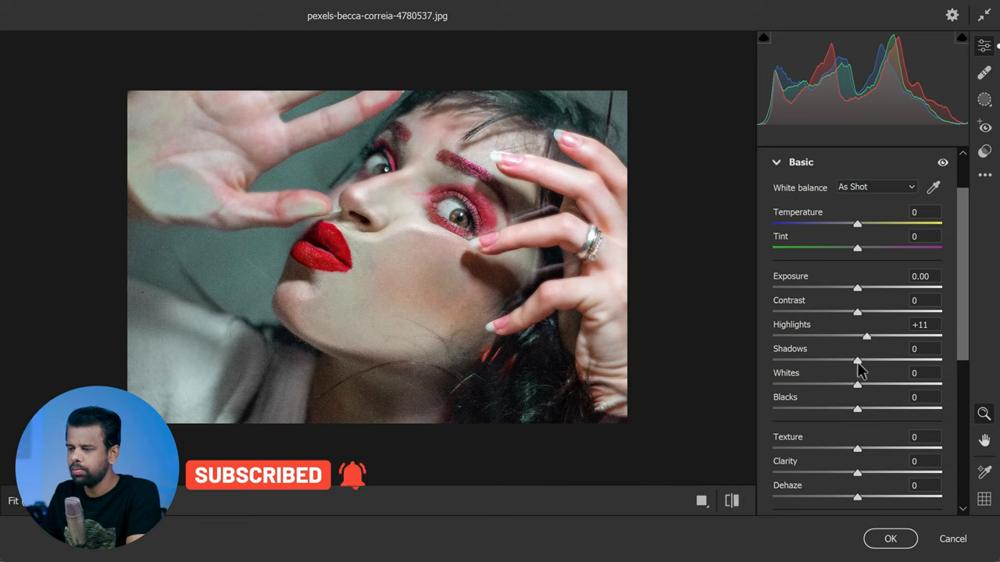
drag(856, 359, 835, 359)
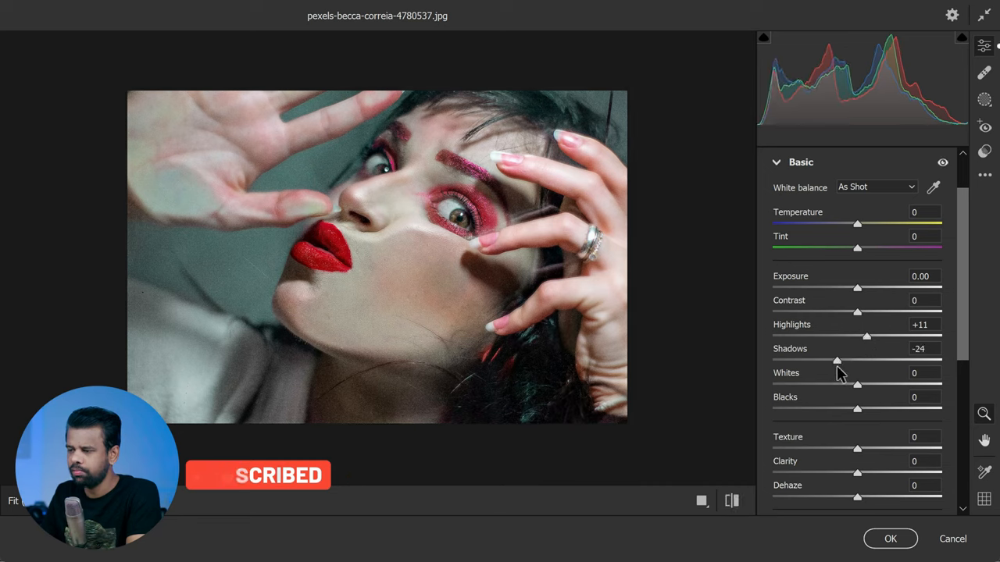
drag(836, 361, 837, 361)
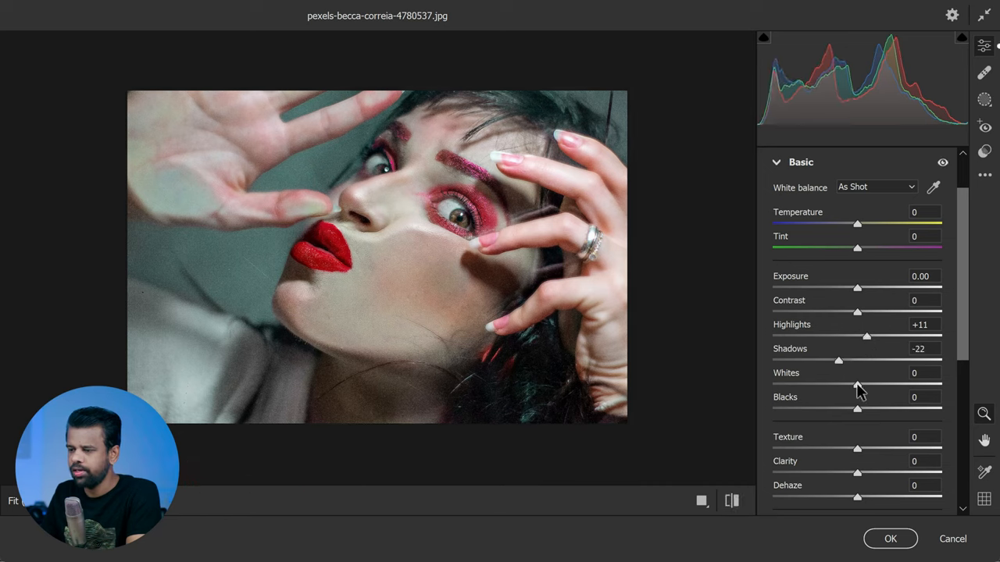
drag(856, 384, 831, 384)
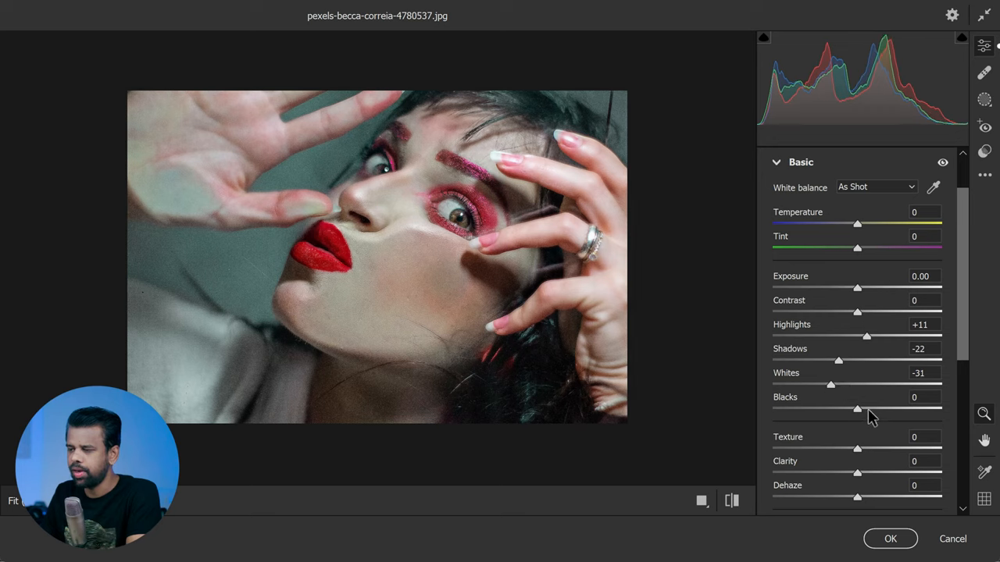
drag(856, 410, 874, 409)
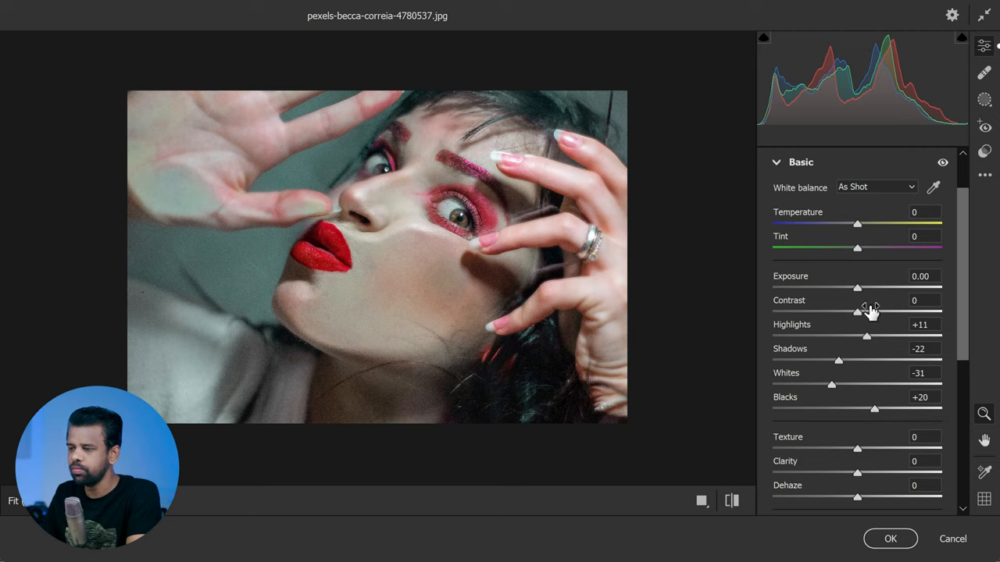
mouse_move(859, 295)
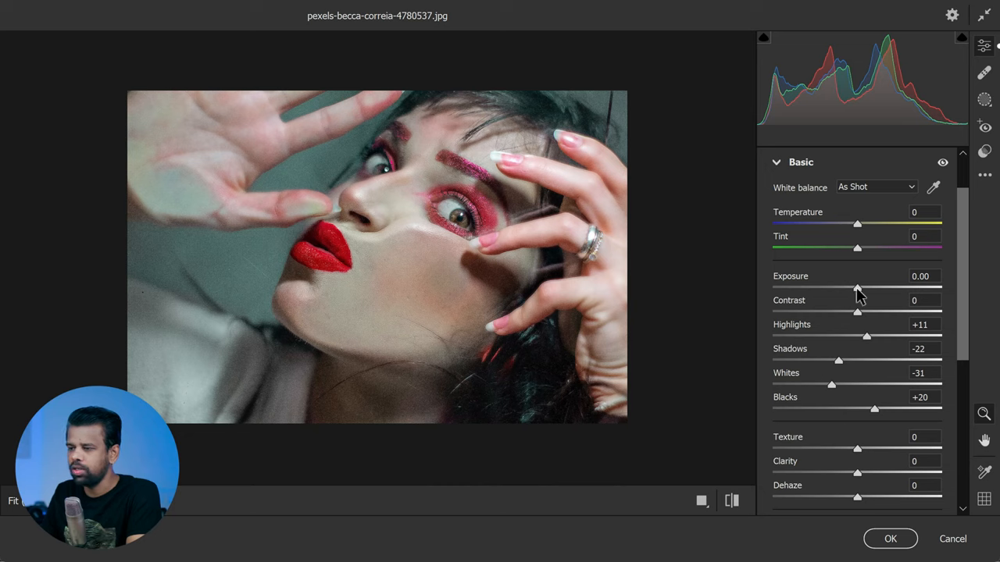
Set exposure -0.50, contrast +24, temperature +2 and a slight magenta tint.
drag(856, 288, 845, 288)
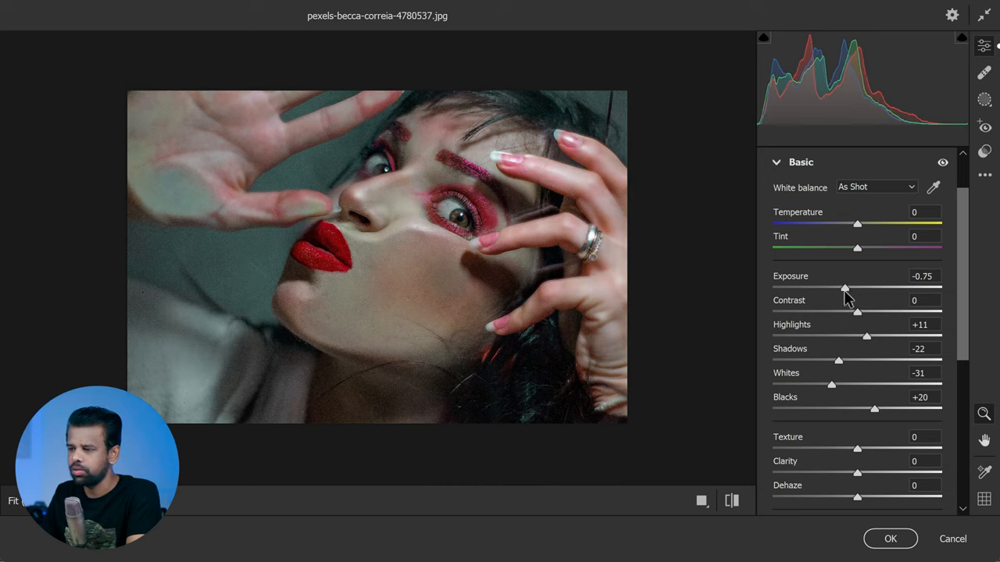
drag(844, 288, 848, 287)
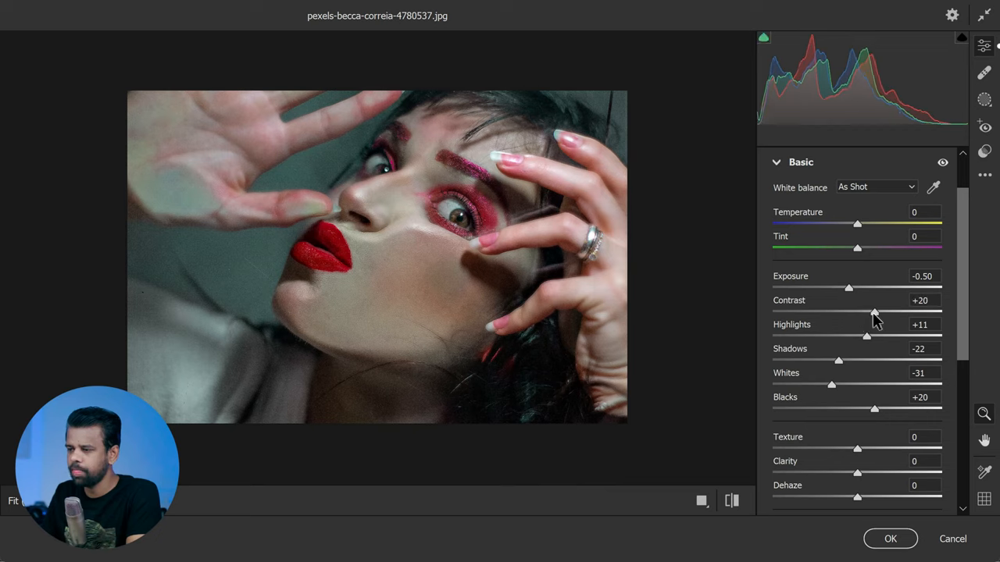
drag(849, 313, 878, 312)
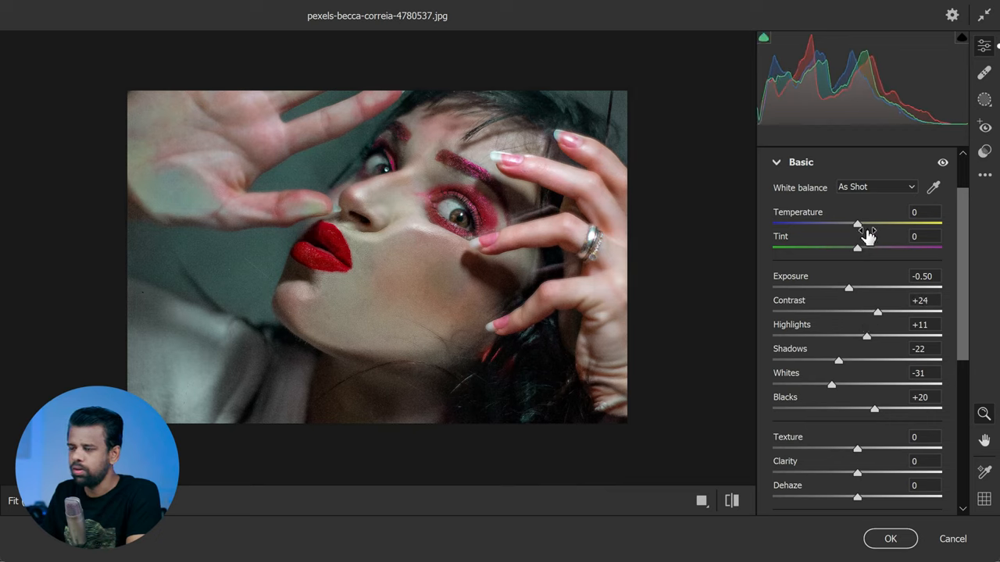
drag(856, 225, 865, 225)
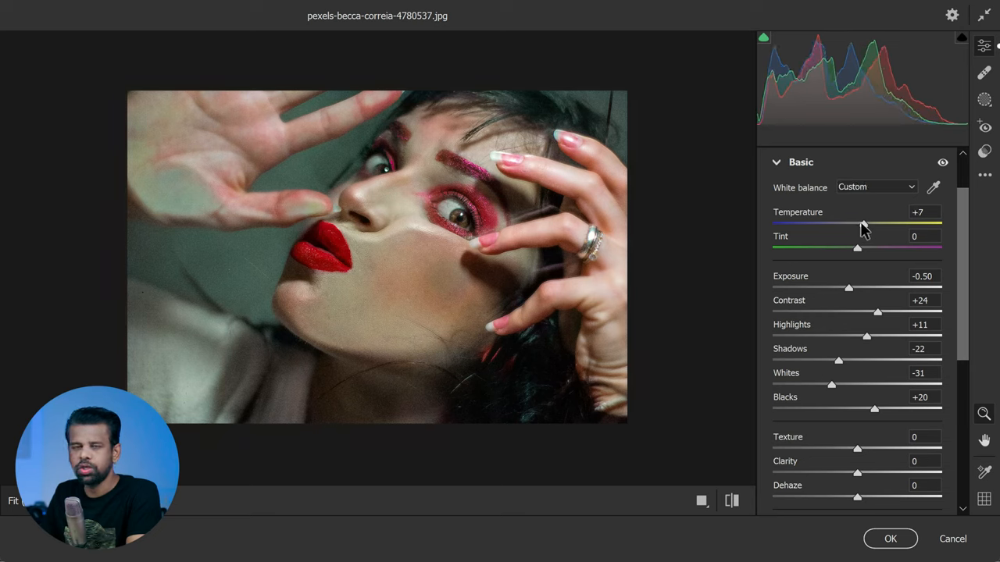
drag(863, 225, 859, 225)
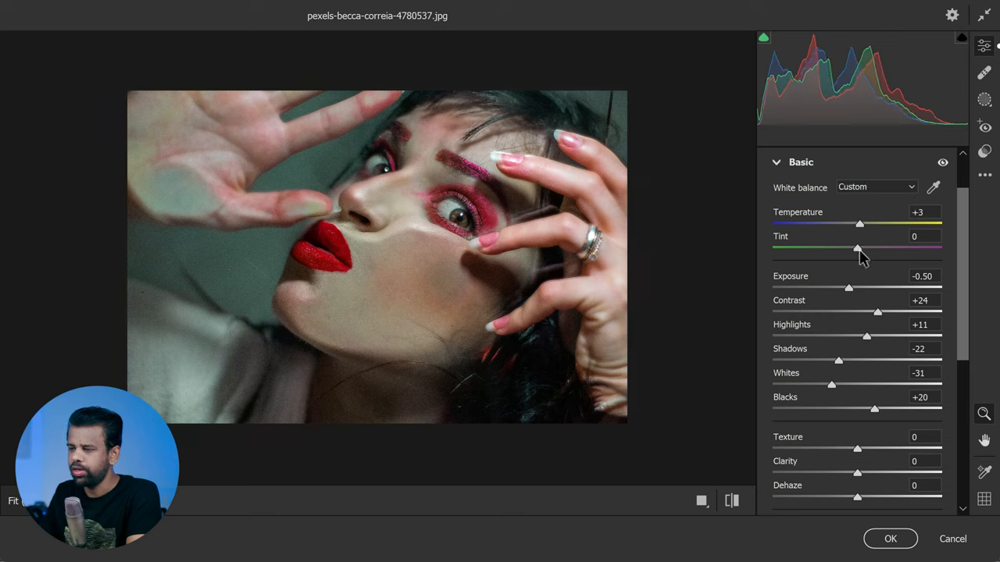
drag(856, 248, 863, 249)
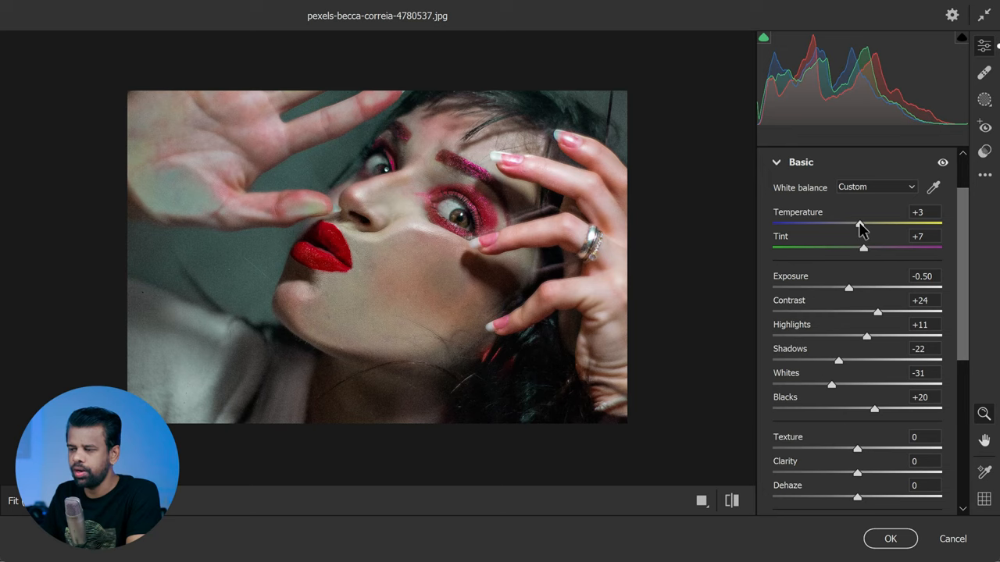
drag(863, 224, 859, 225)
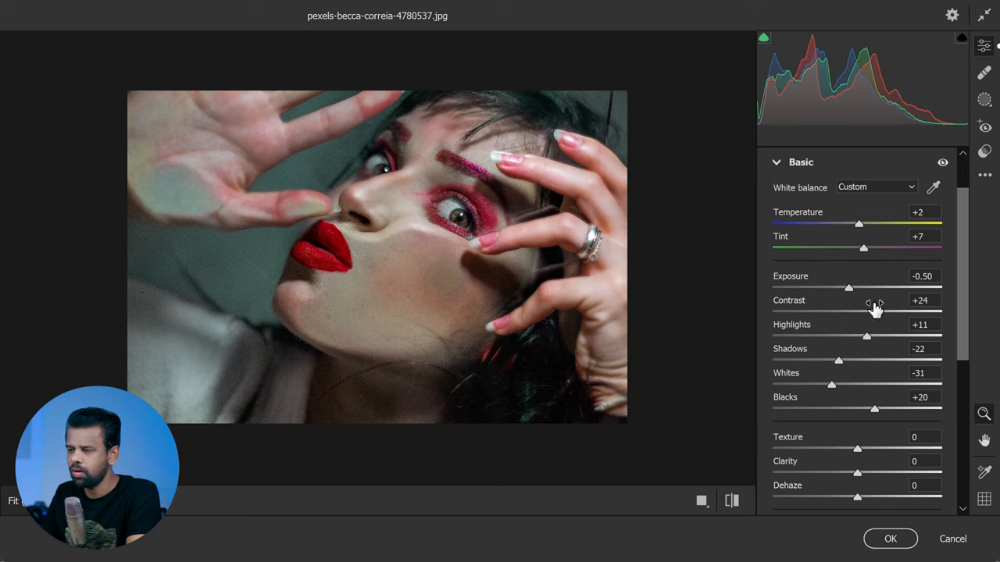
Lower vibrance to -12 and raise saturation to +14 in the Basic panel.
scroll(down, 3)
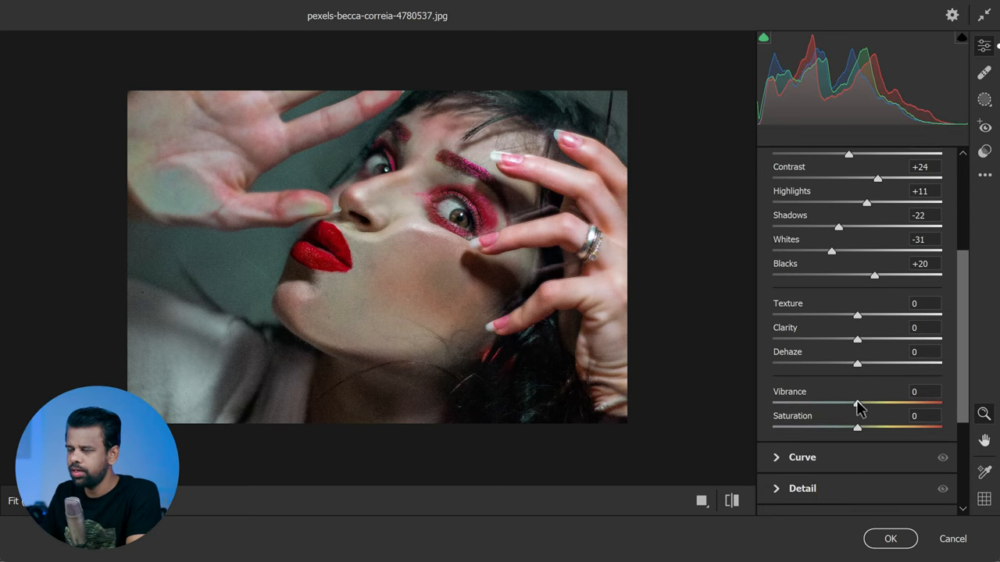
drag(856, 403, 845, 403)
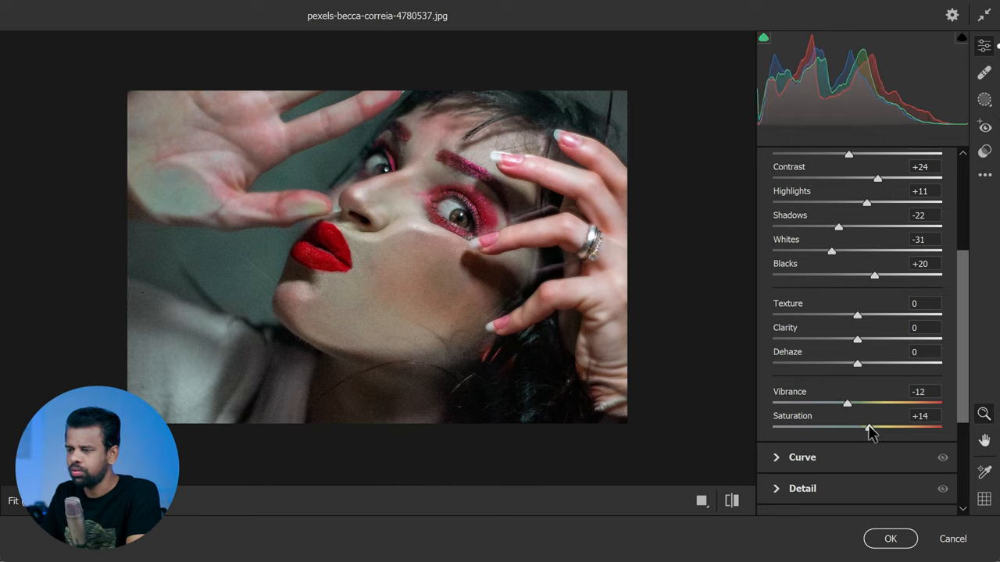
drag(871, 428, 866, 428)
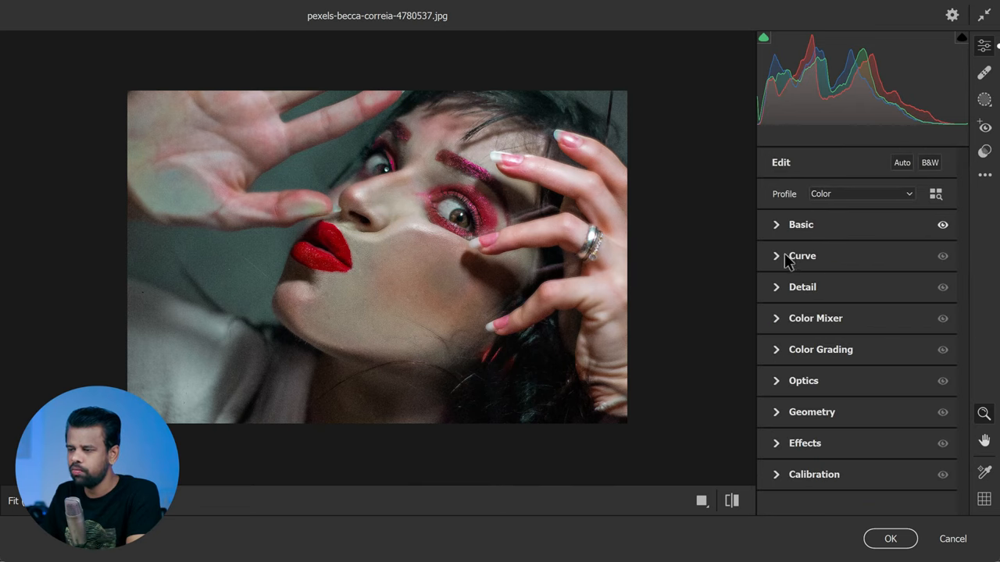
Set the parametric tone curve to highlights +33, lights -8, darks -21, shadows +14.
click(803, 257)
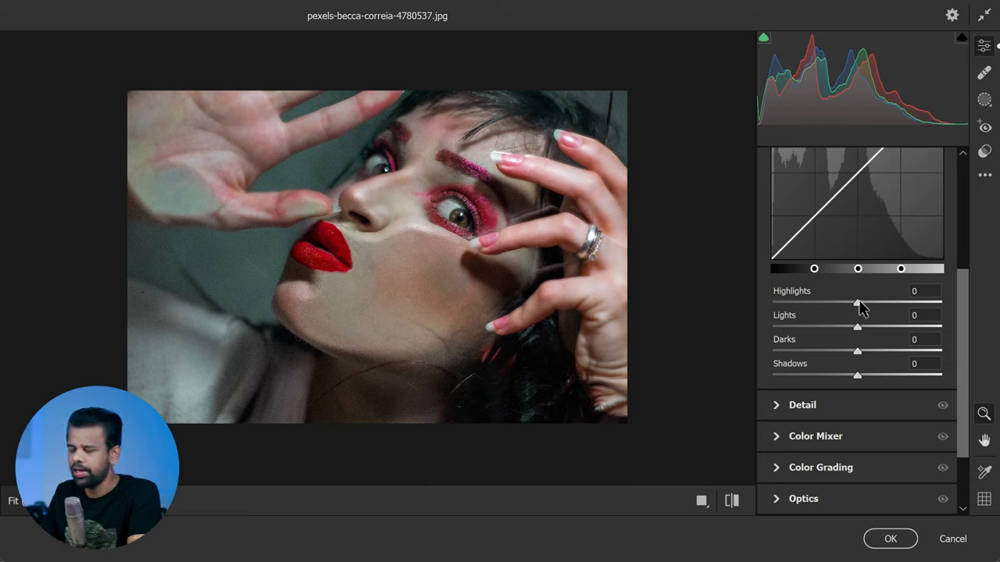
drag(858, 303, 884, 303)
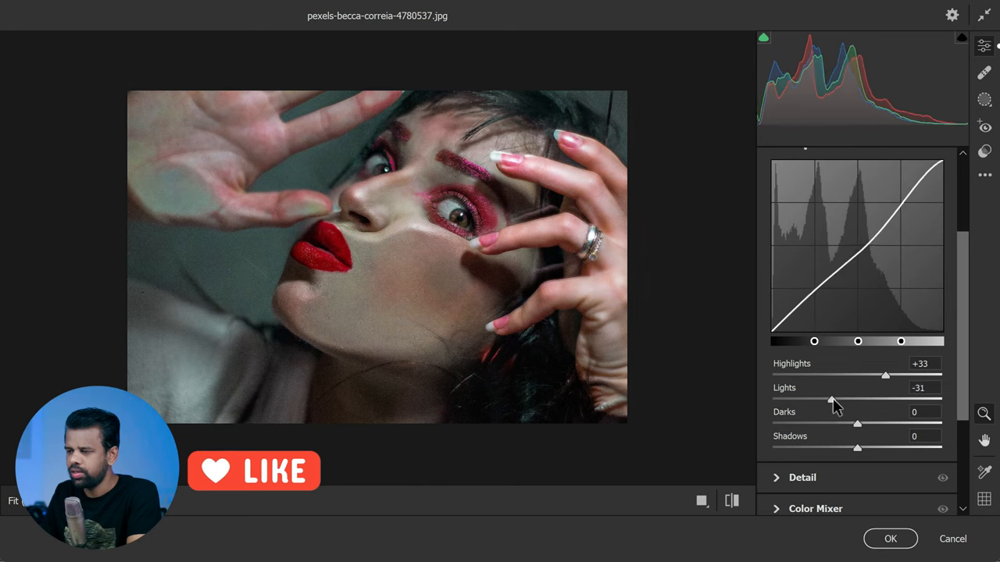
drag(831, 400, 850, 400)
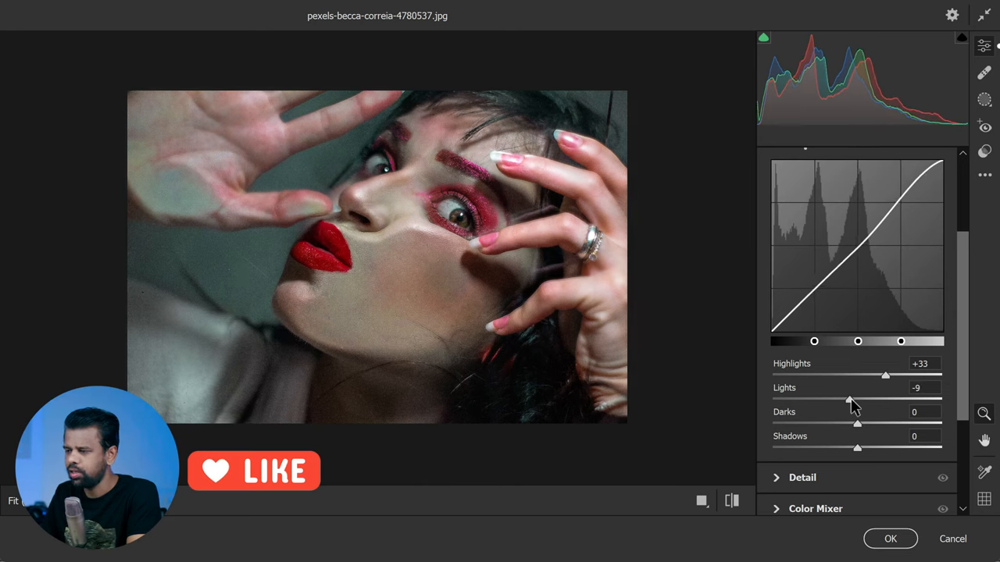
drag(856, 423, 831, 424)
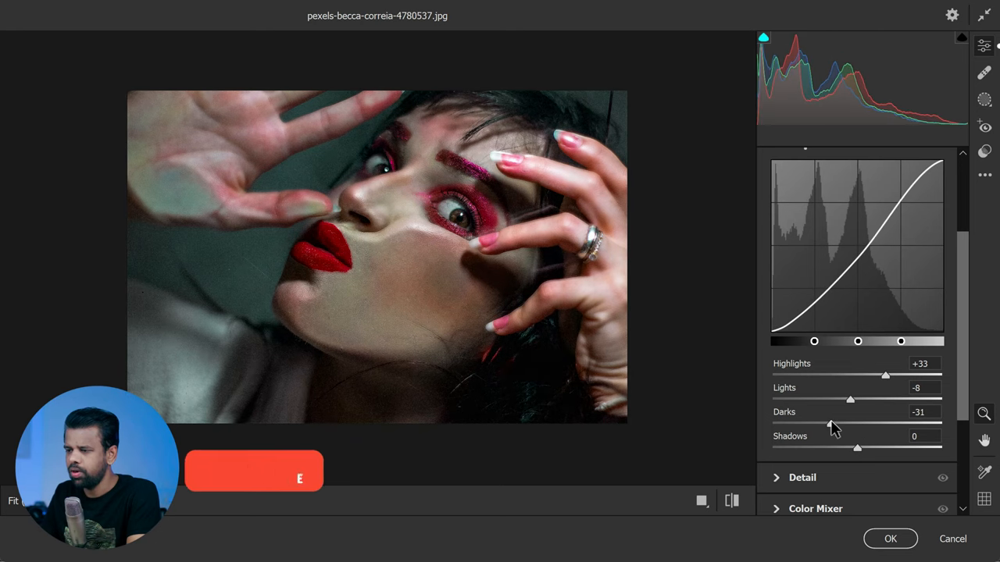
drag(830, 424, 840, 423)
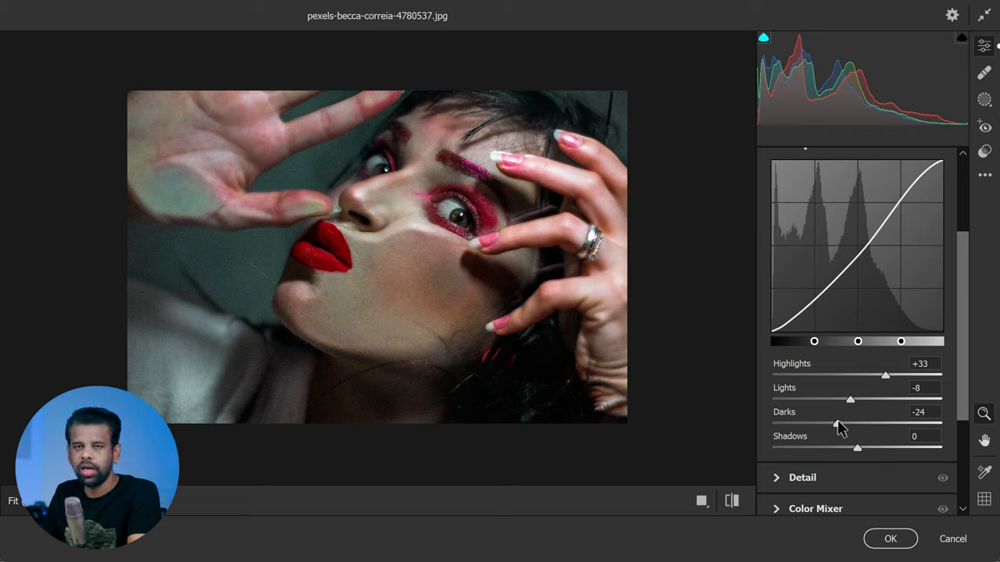
drag(850, 424, 853, 424)
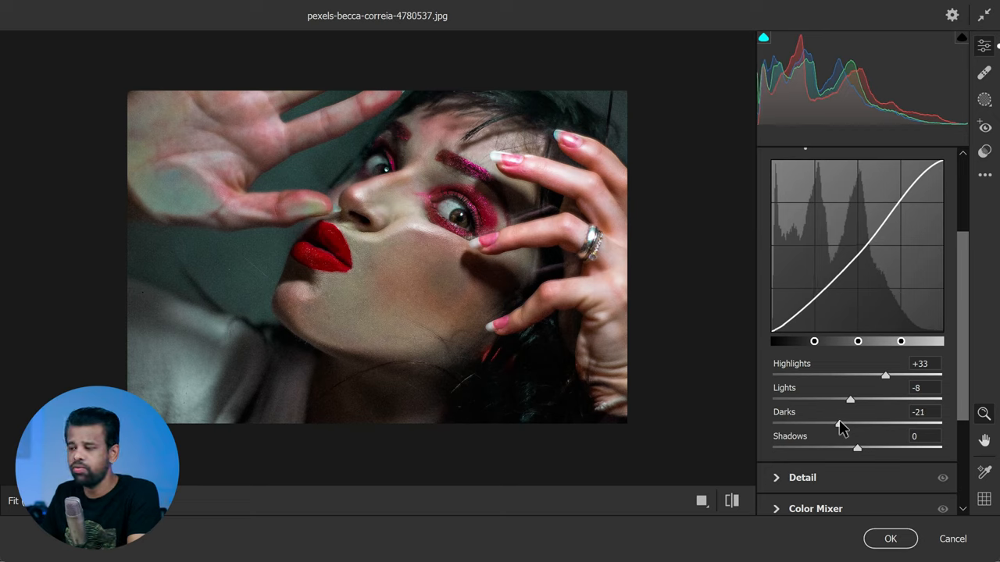
drag(856, 447, 867, 447)
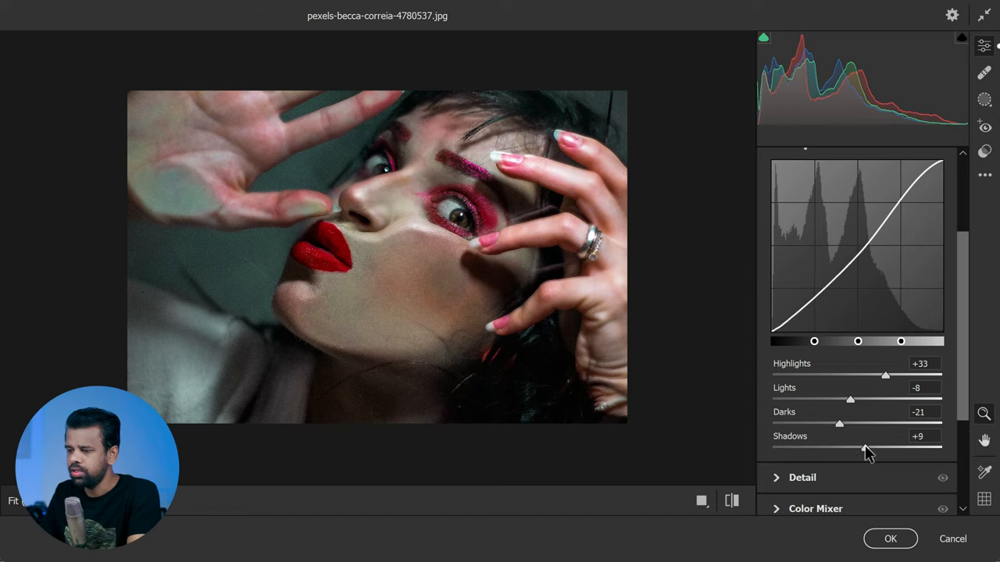
drag(847, 447, 867, 447)
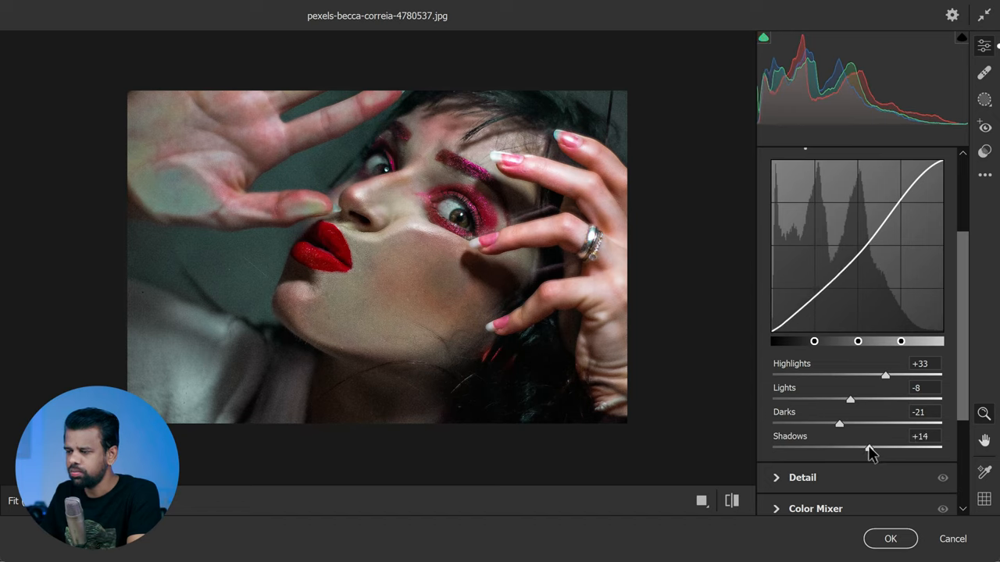
drag(867, 447, 870, 446)
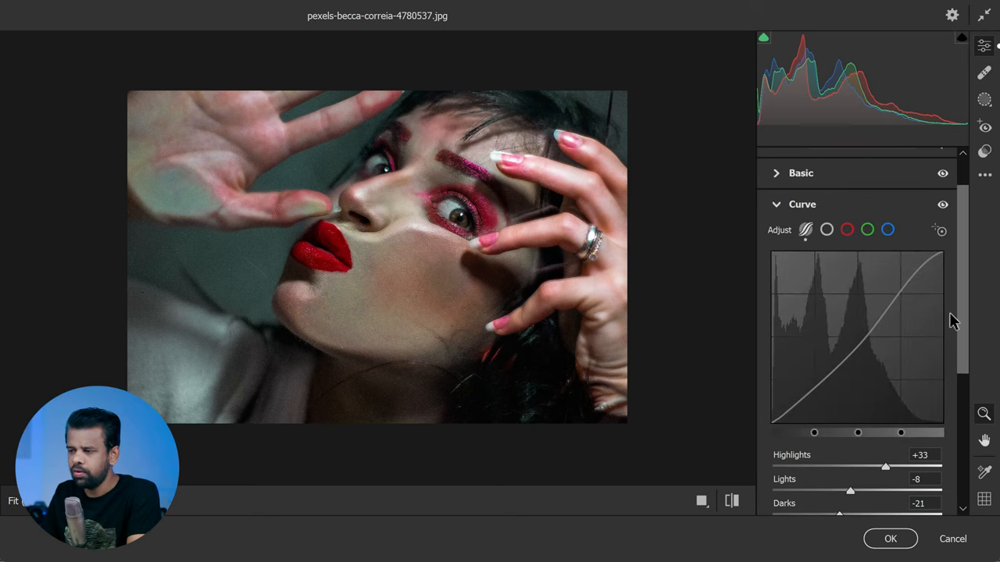
In Effects, set grain to 49 and vignetting to -21.
click(775, 203)
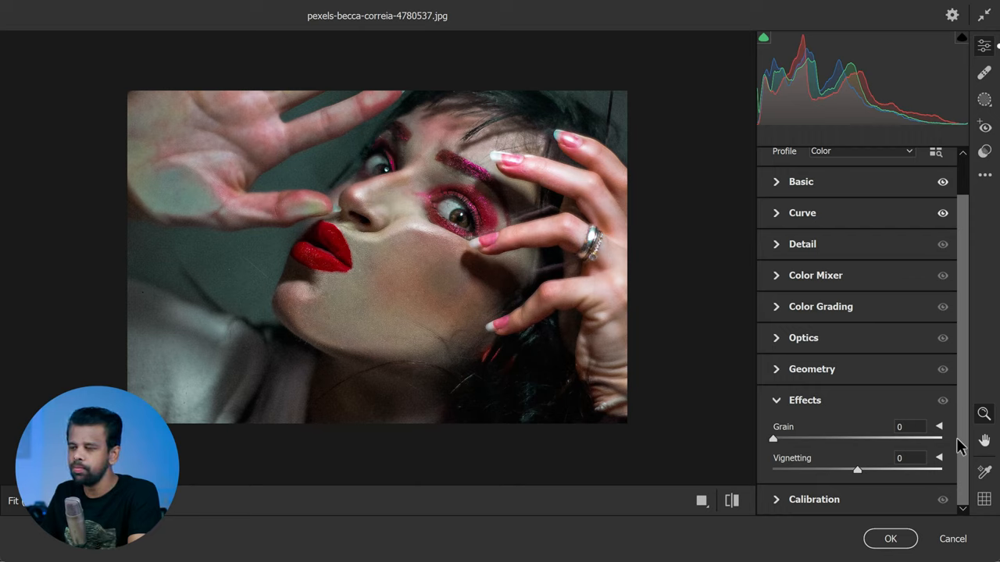
mouse_move(875, 475)
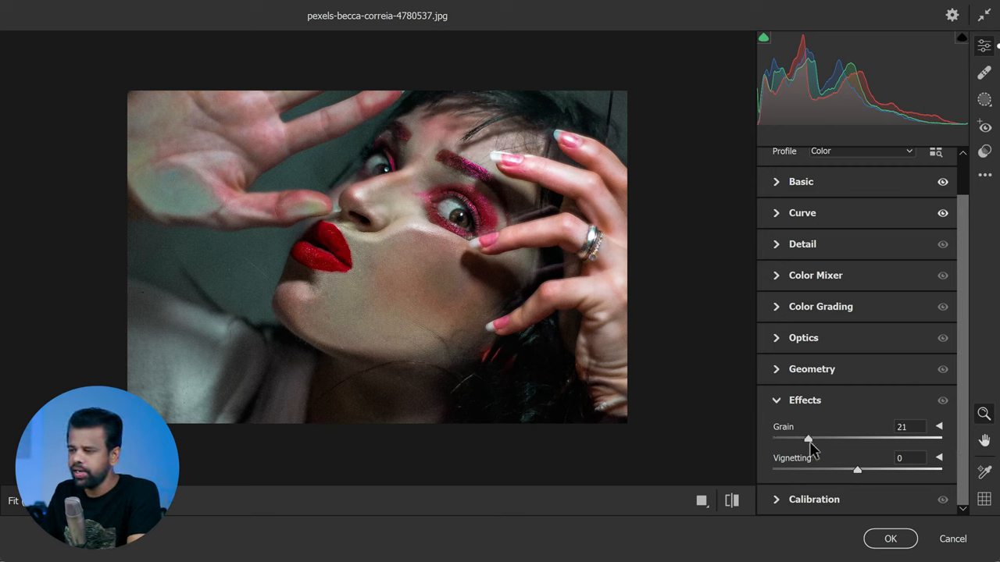
drag(809, 439, 850, 439)
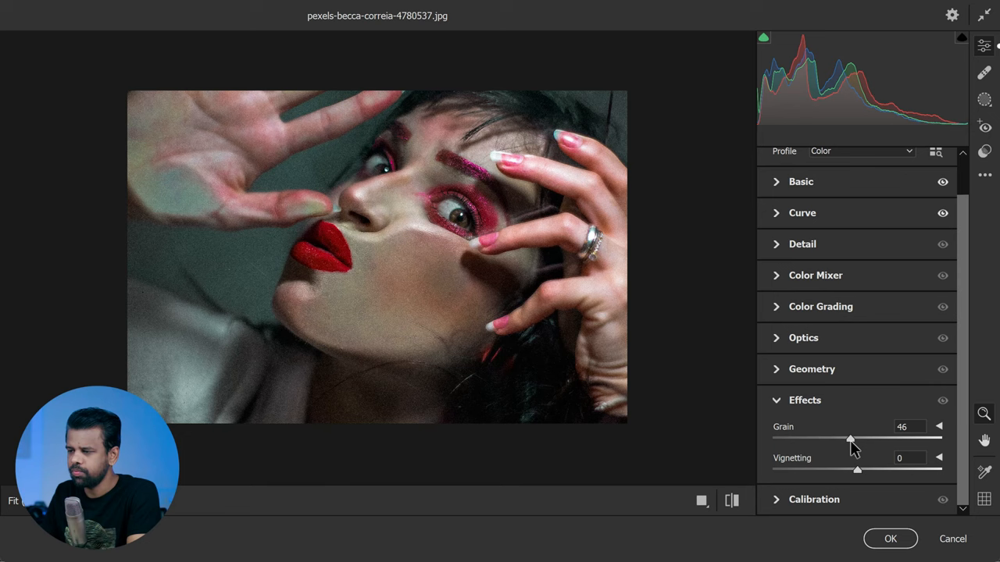
drag(850, 437, 856, 437)
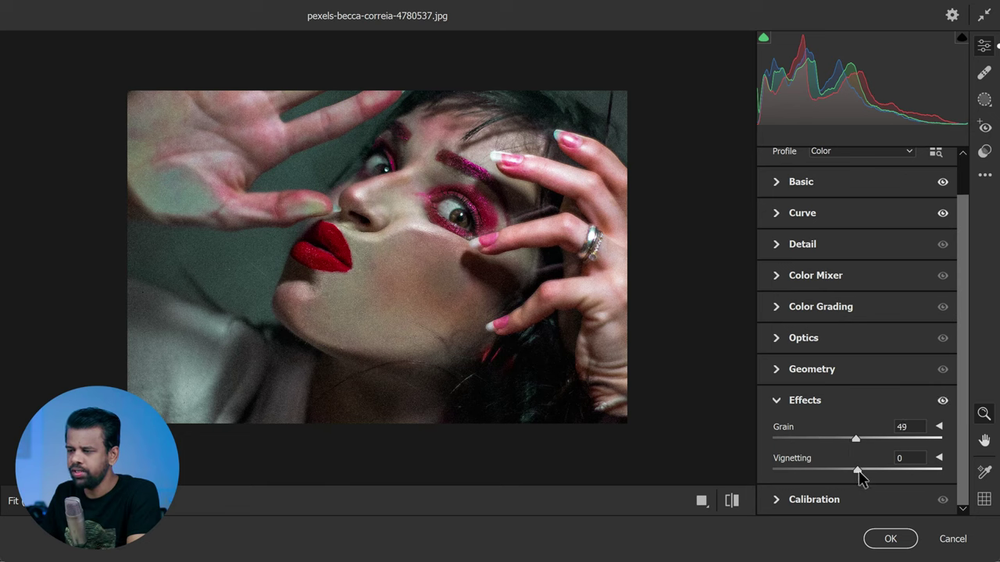
drag(856, 469, 830, 468)
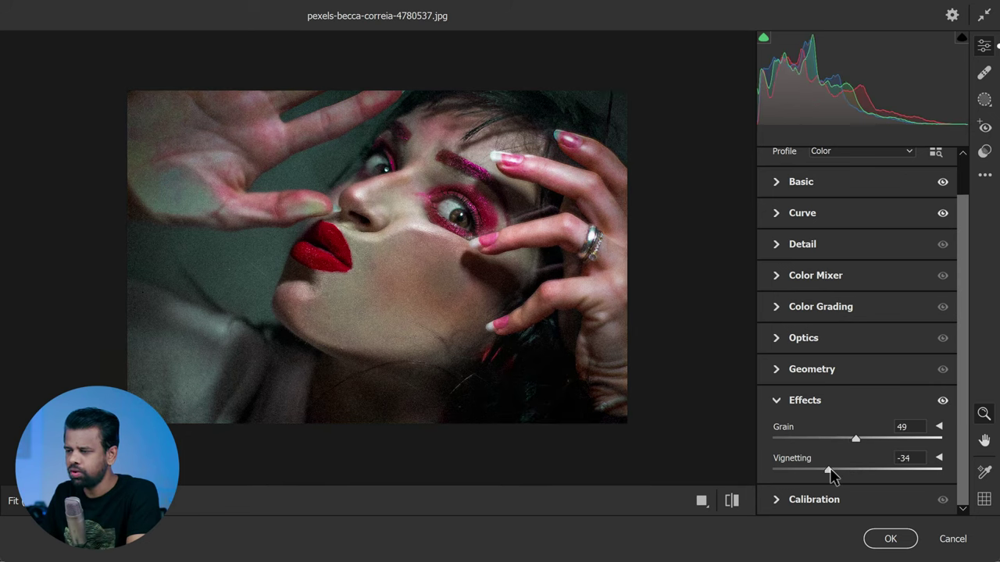
drag(828, 470, 844, 471)
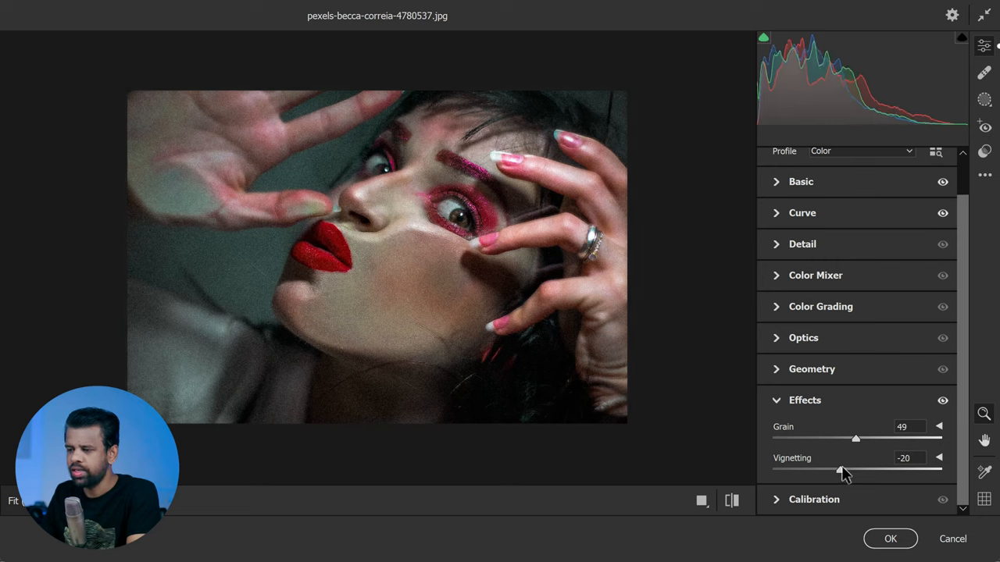
drag(842, 470, 839, 470)
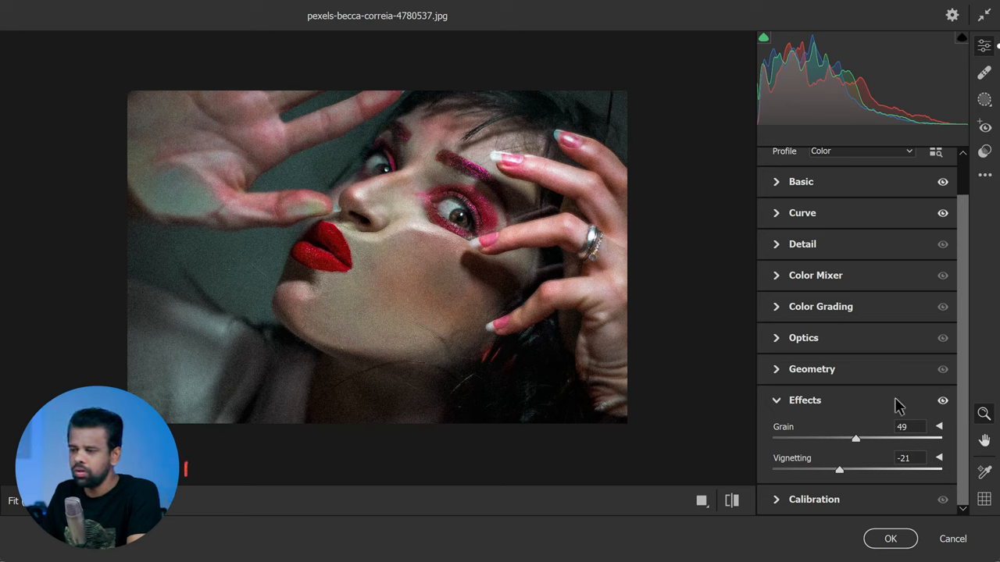
In Calibration, set red primary hue -12 and saturation -31.
click(805, 400)
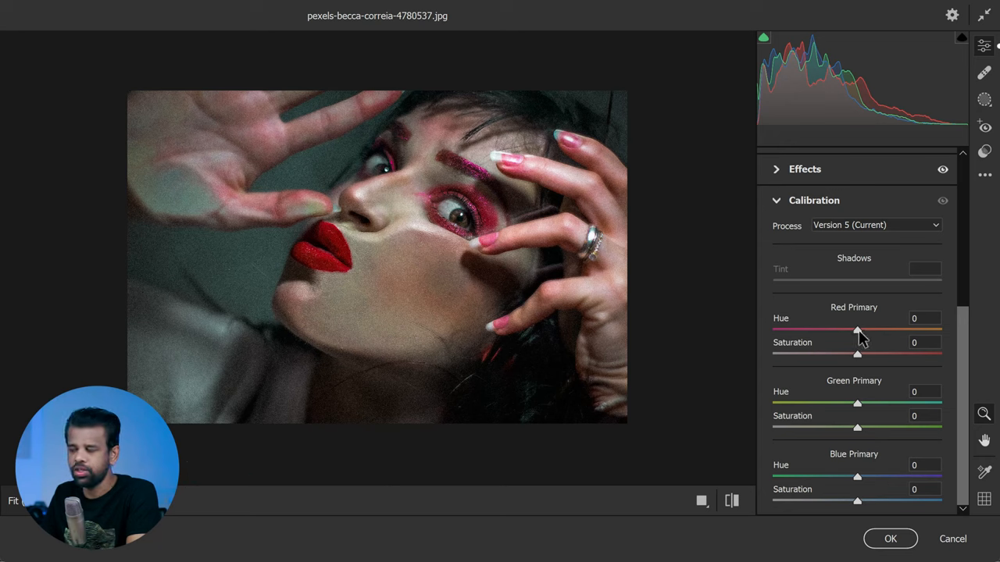
drag(856, 331, 847, 331)
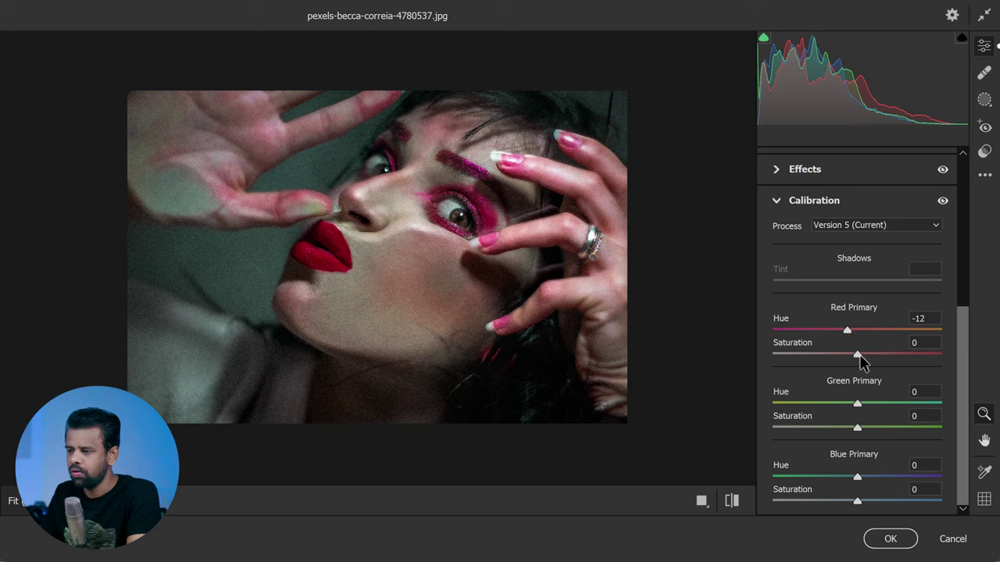
drag(856, 353, 830, 353)
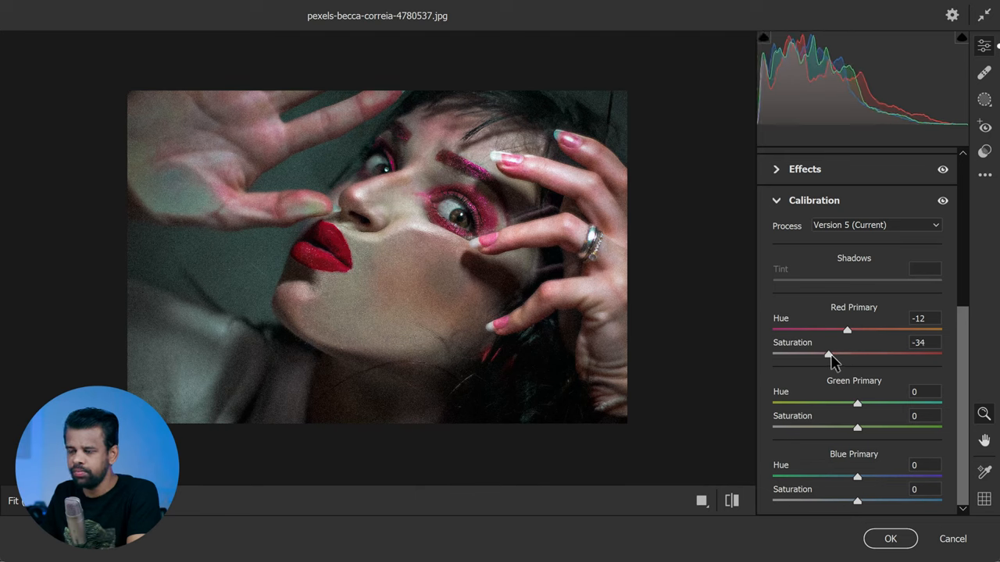
drag(831, 355, 834, 355)
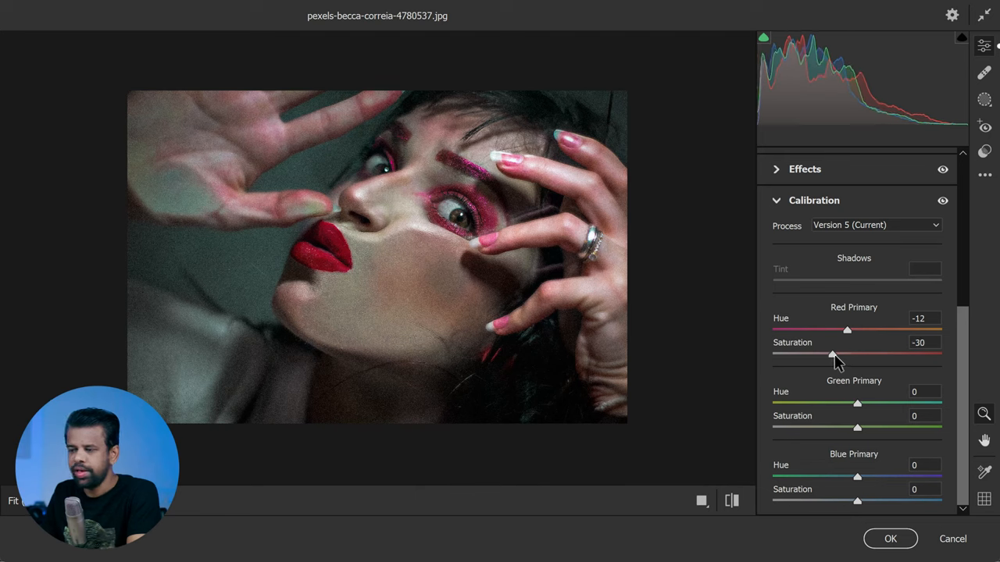
drag(834, 355, 831, 355)
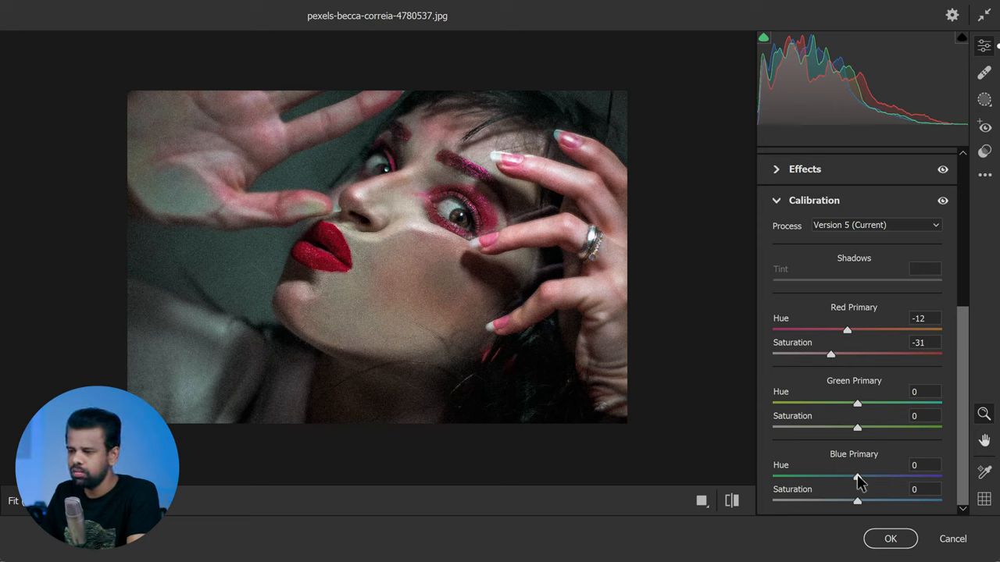
Set blue primary hue +23 and saturation +28, then apply the Camera Raw filter.
drag(856, 477, 869, 476)
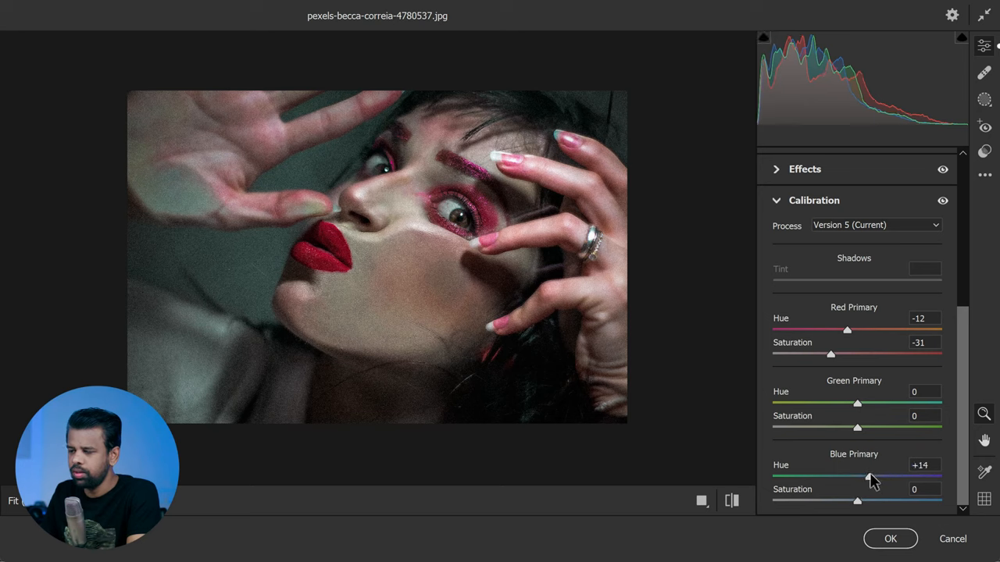
drag(869, 475, 876, 475)
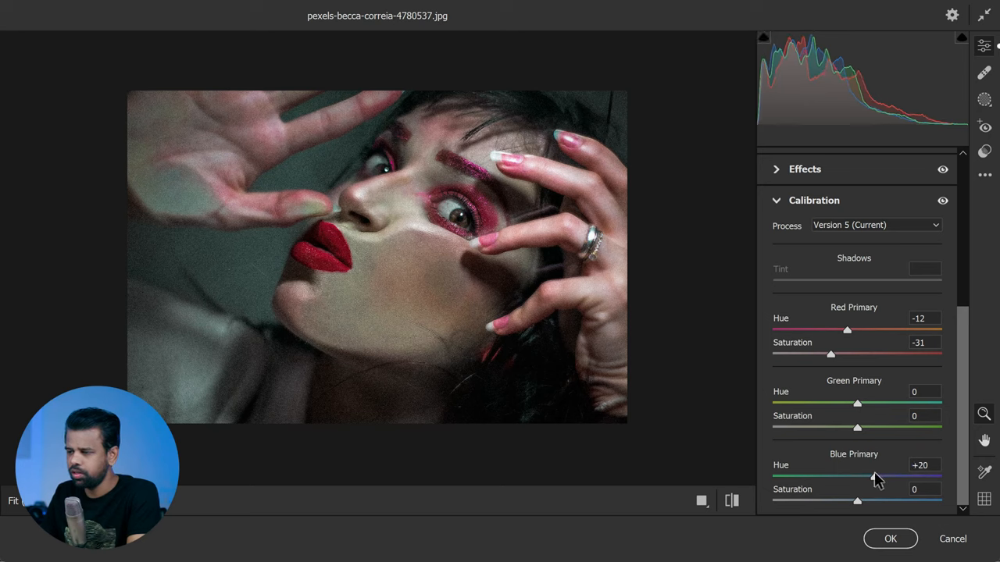
drag(872, 476, 876, 476)
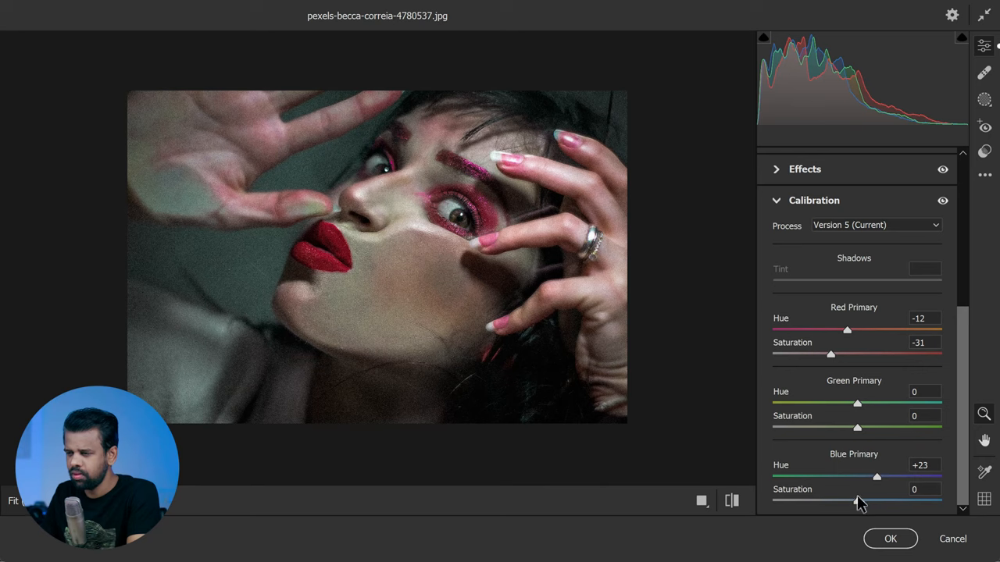
mouse_move(874, 508)
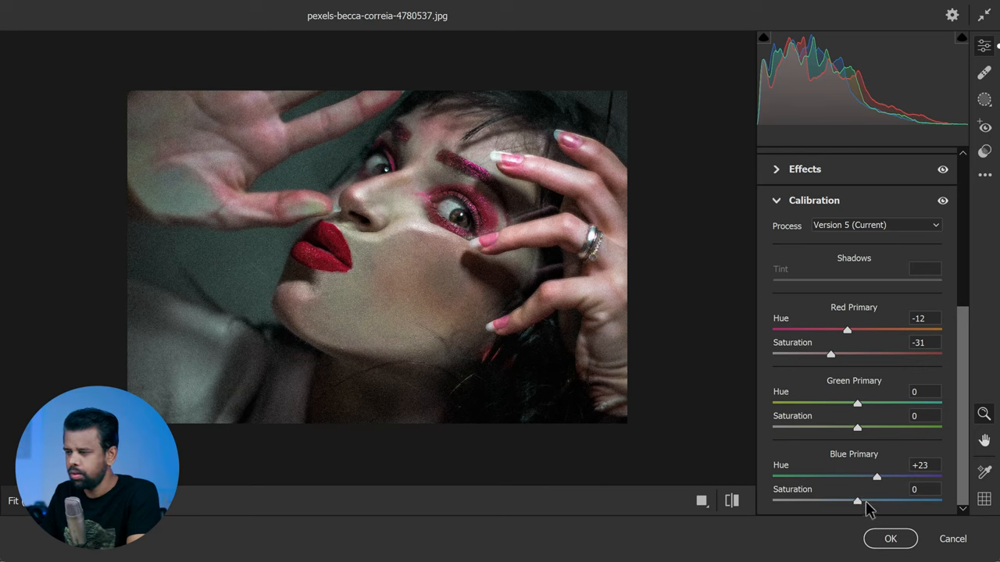
drag(856, 500, 881, 500)
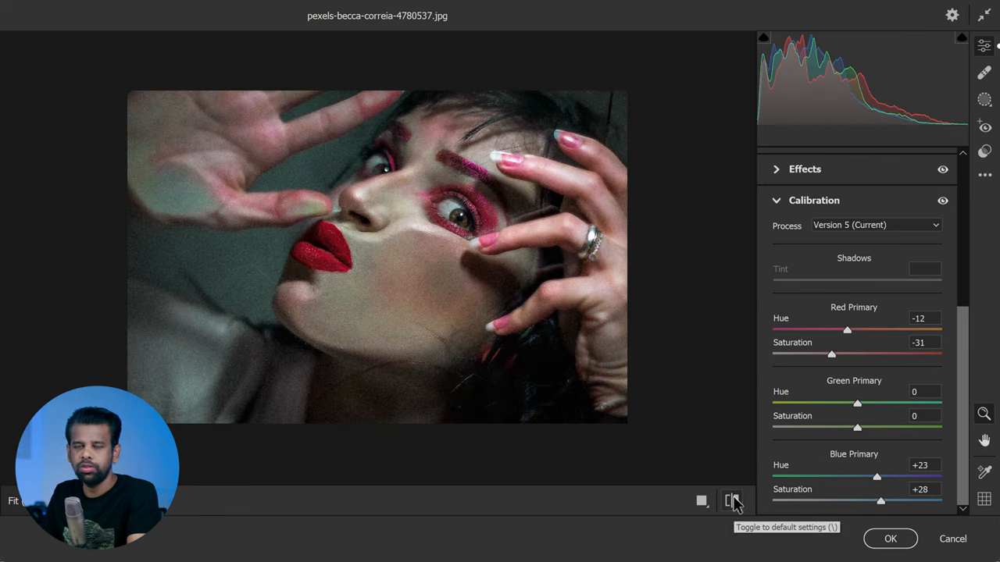
click(731, 502)
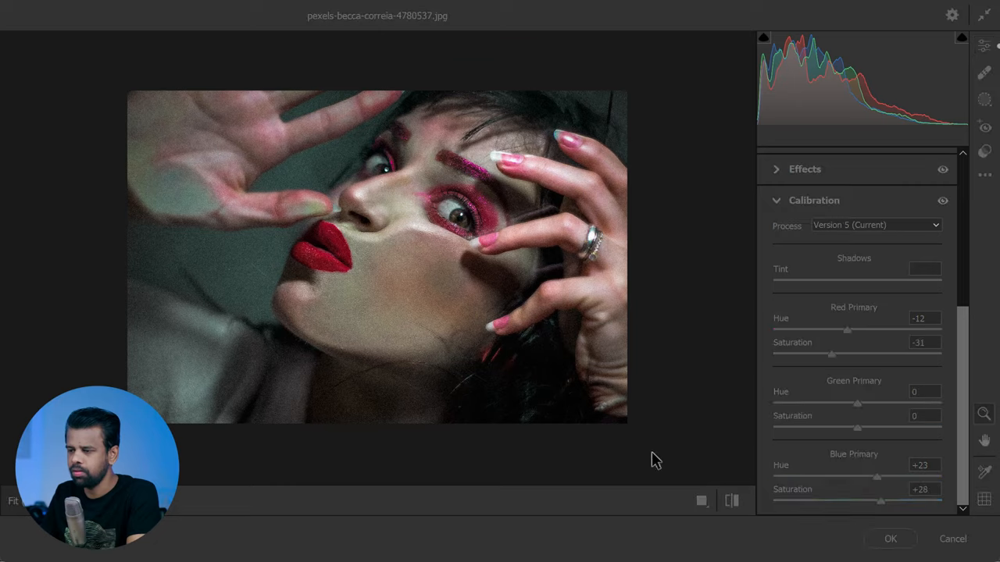
Switch to the Reflection.png document with the blurred city photo.
click(888, 537)
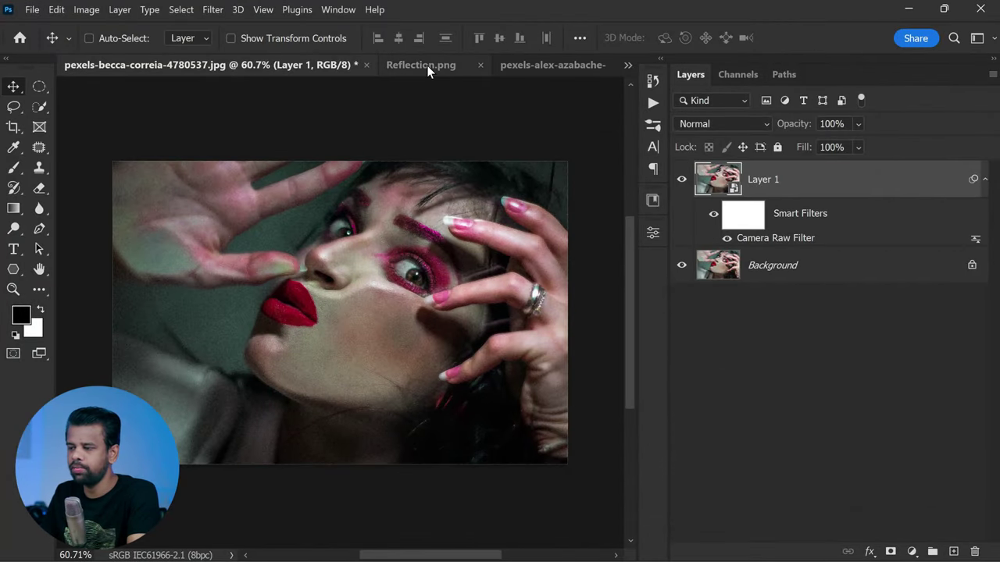
click(422, 66)
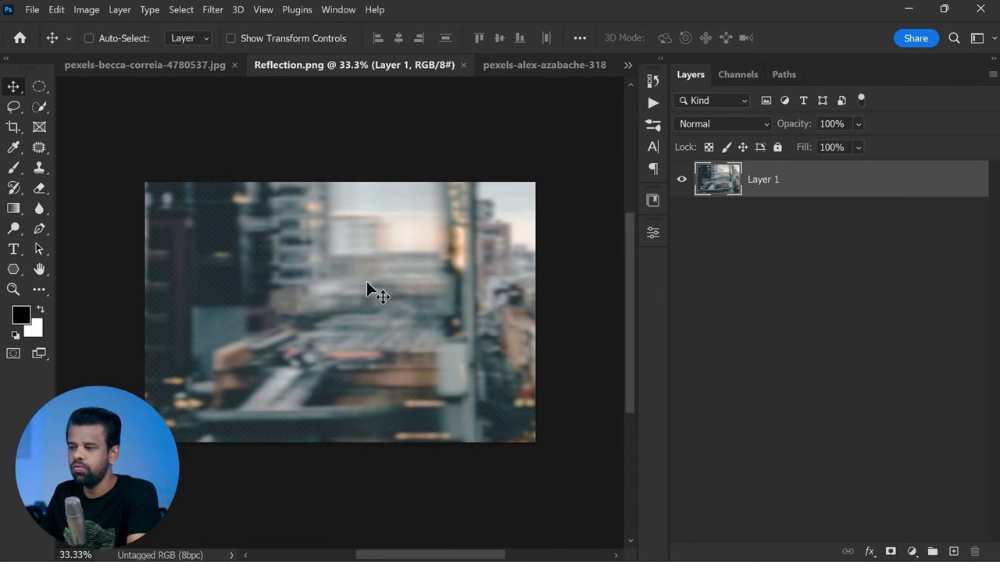
Duplicate the Eiffel Tower street photo's Background onto a new Layer 1.
click(538, 66)
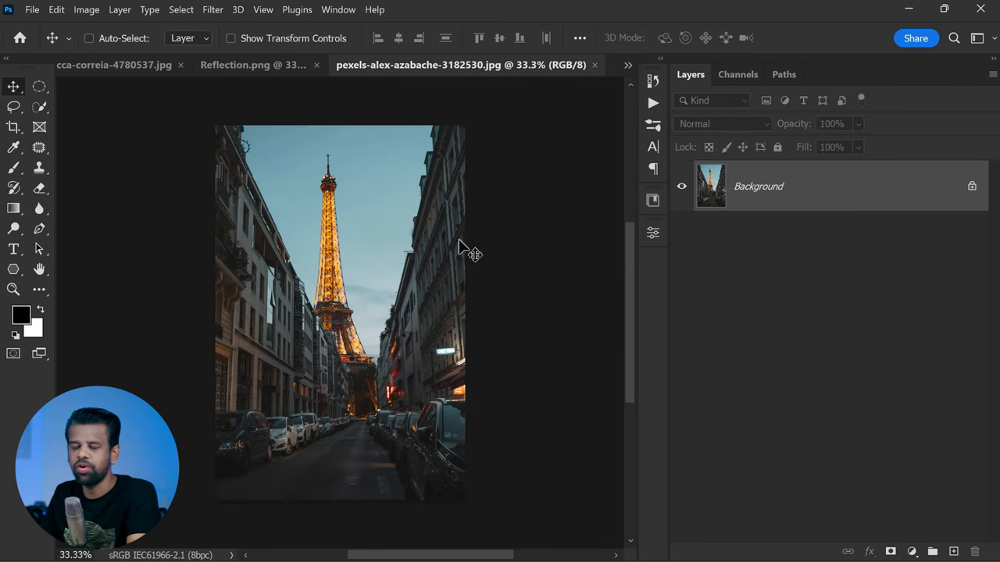
mouse_move(478, 260)
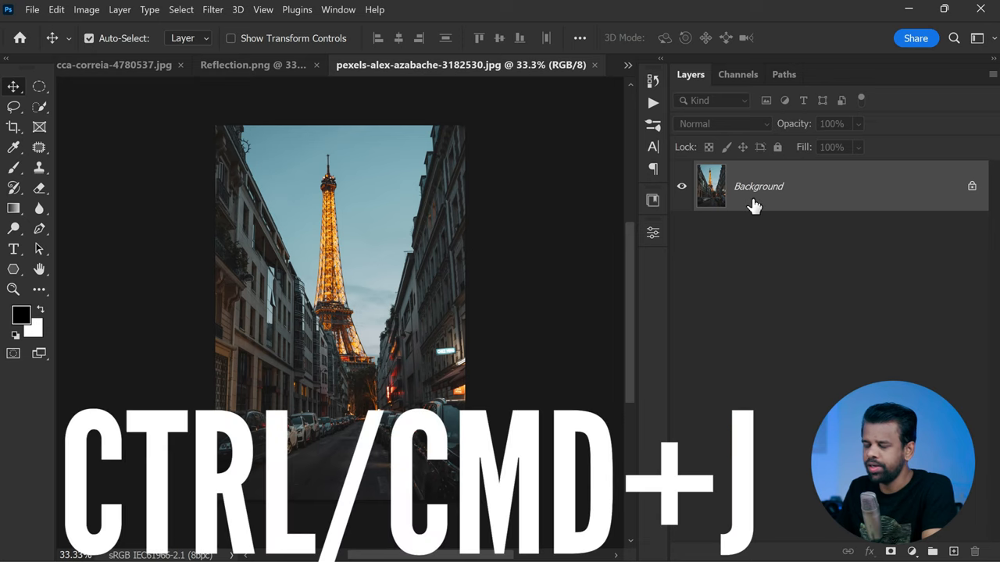
key(ctrl+j)
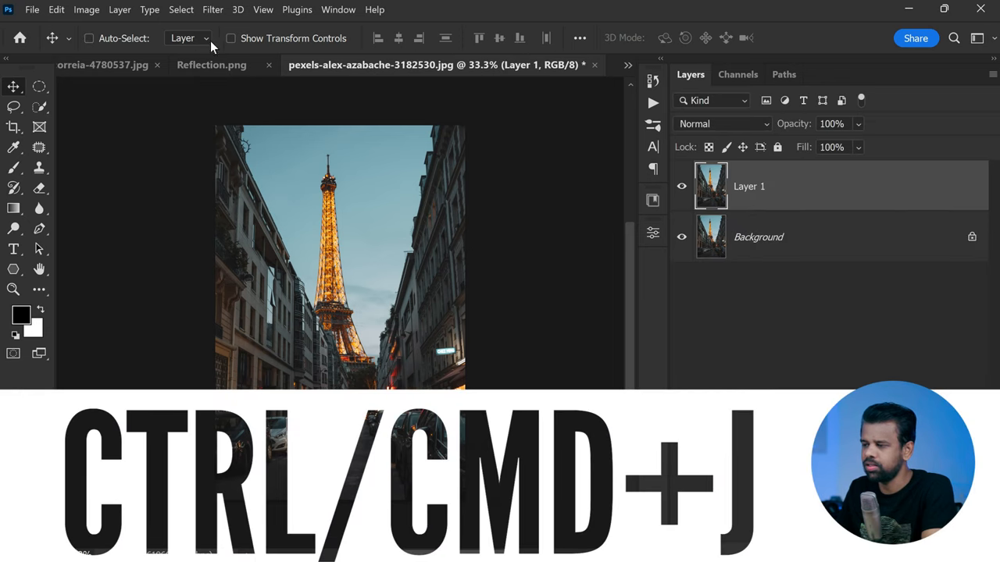
click(212, 9)
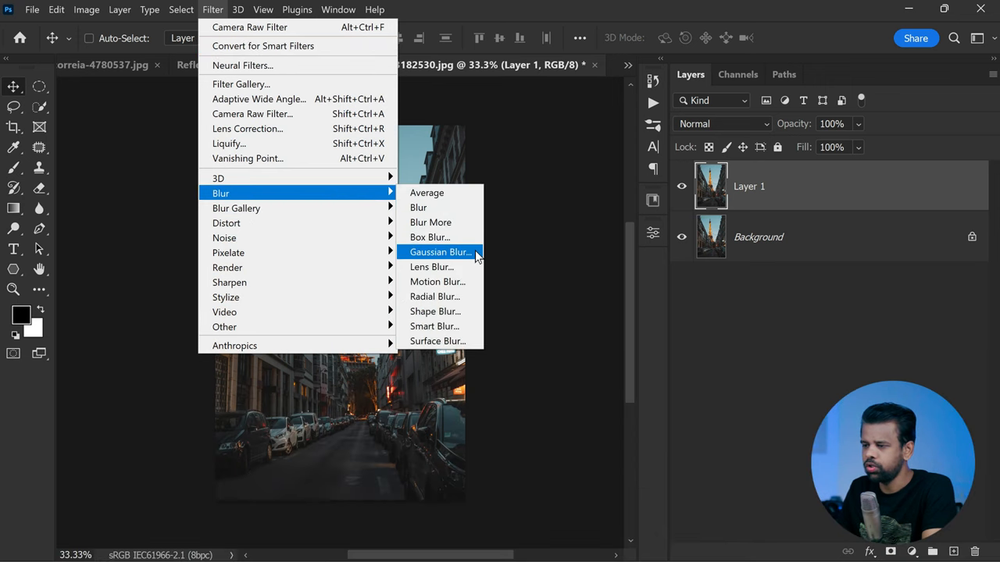
Apply a Gaussian blur of about 11 pixels to the duplicated Eiffel Tower layer.
click(437, 252)
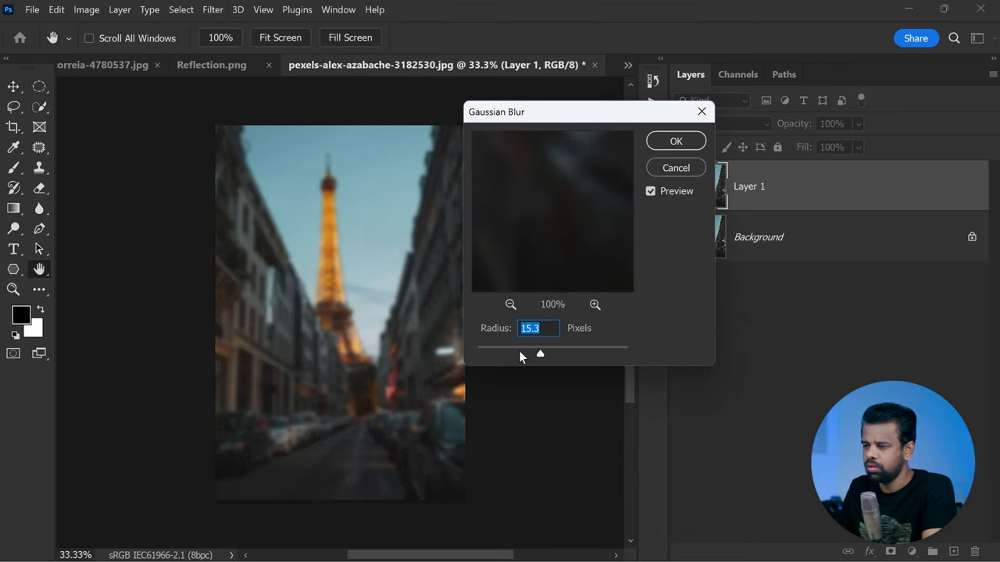
drag(540, 353, 505, 353)
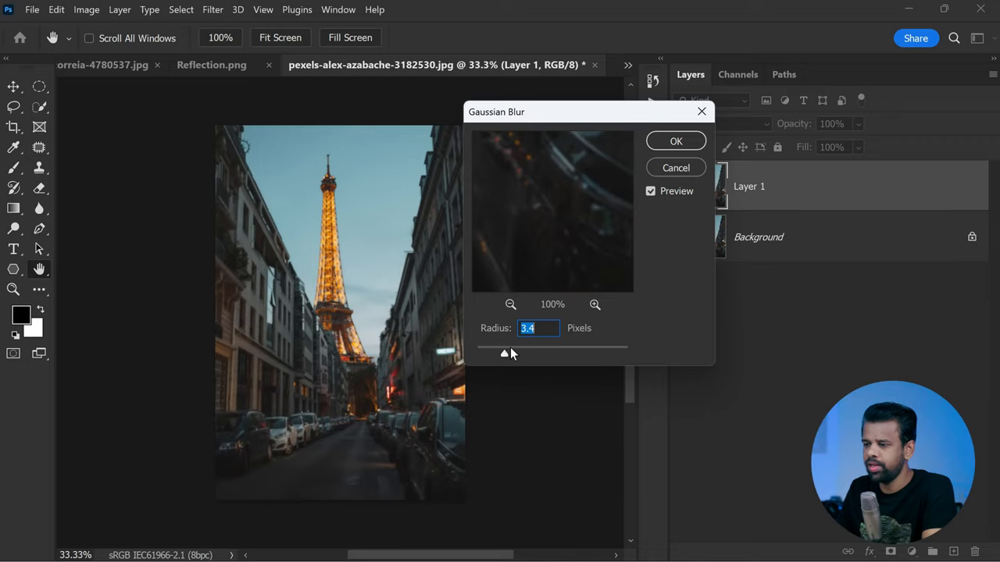
drag(504, 353, 544, 353)
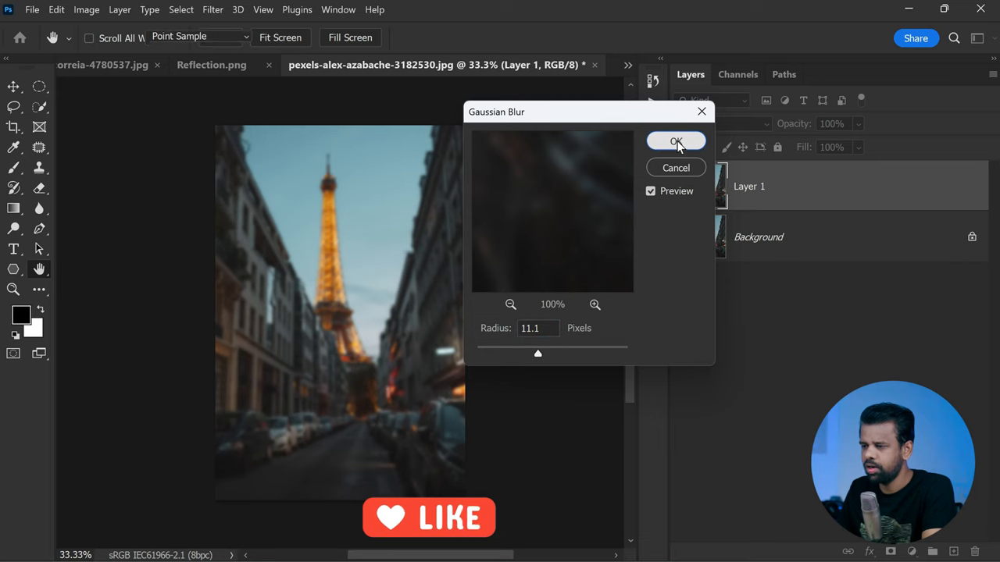
click(675, 140)
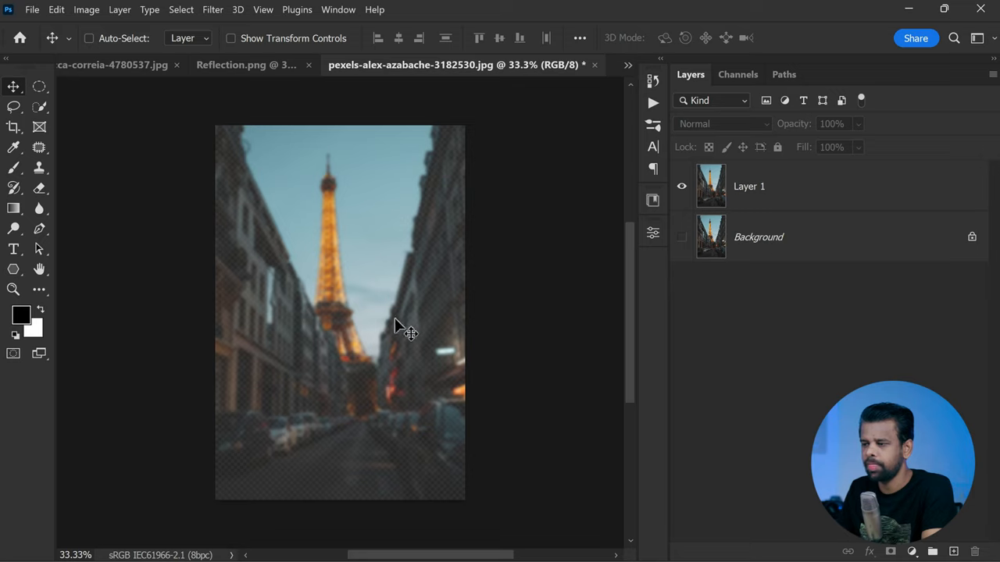
mouse_move(143, 225)
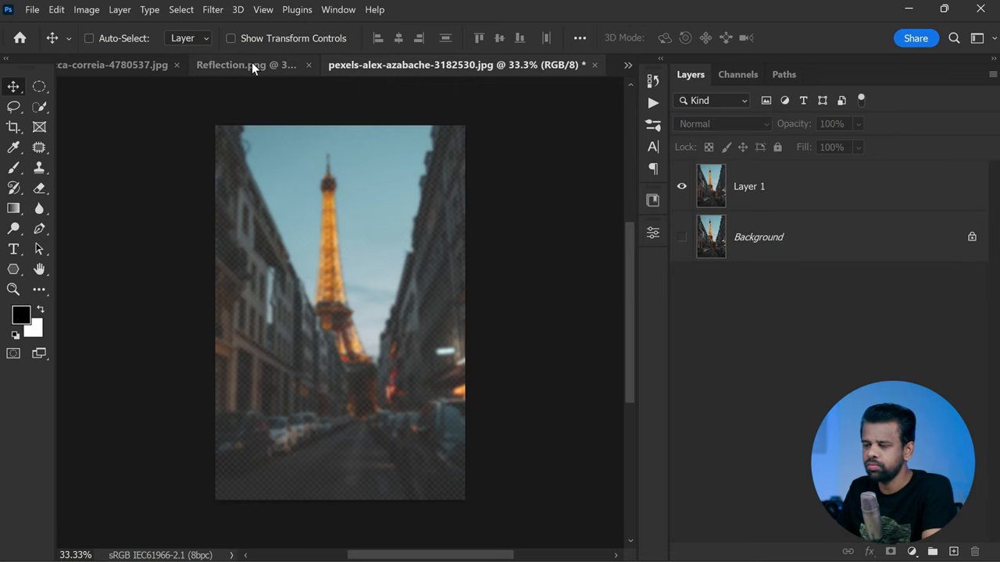
Bring the blurred city image into the portrait as Layer 2 and enlarge it to cover the canvas.
click(243, 65)
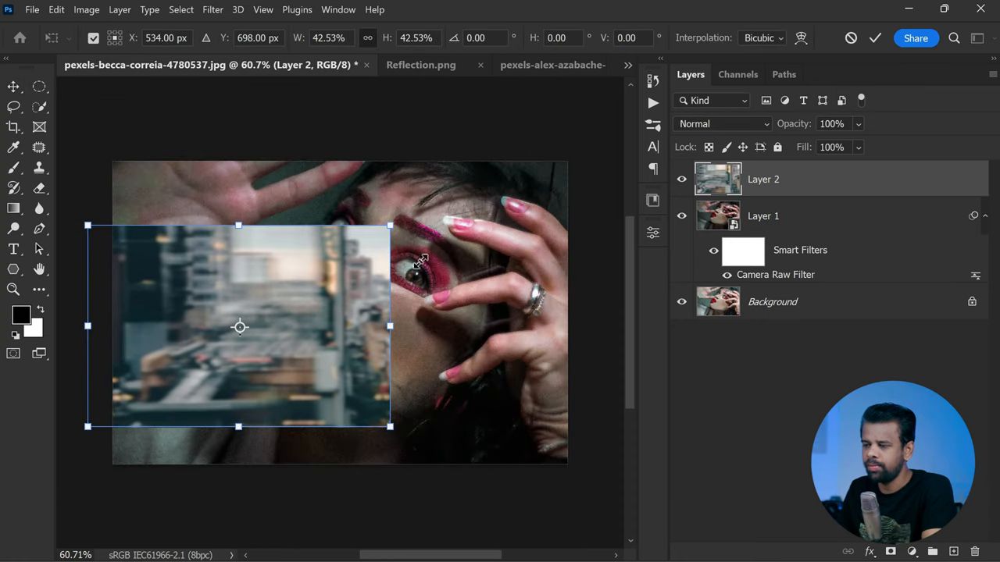
drag(390, 425, 570, 465)
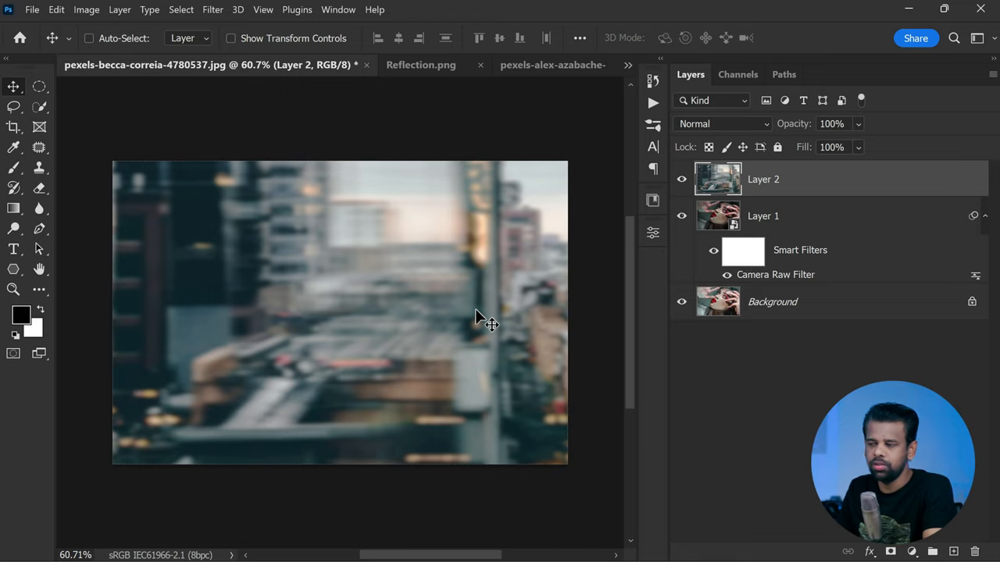
Set the city layer to Screen blending, rename it REFLECTION and the portrait layer MODEL.
click(722, 124)
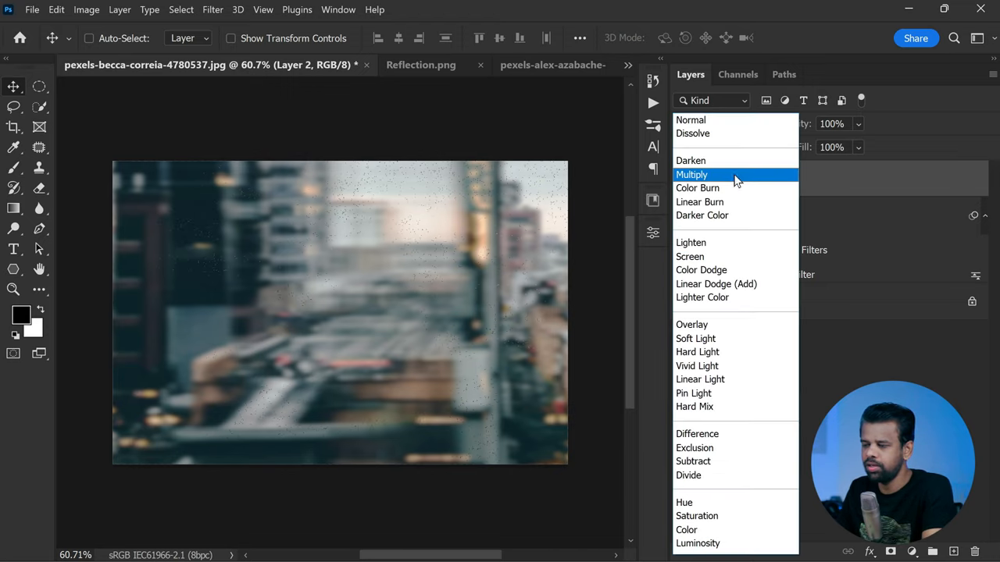
click(690, 175)
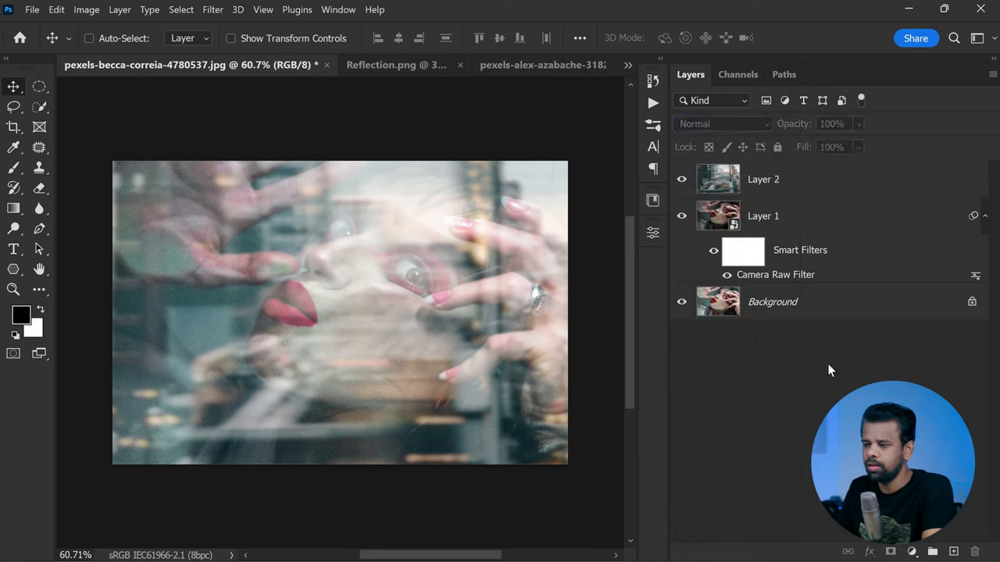
double_click(762, 178)
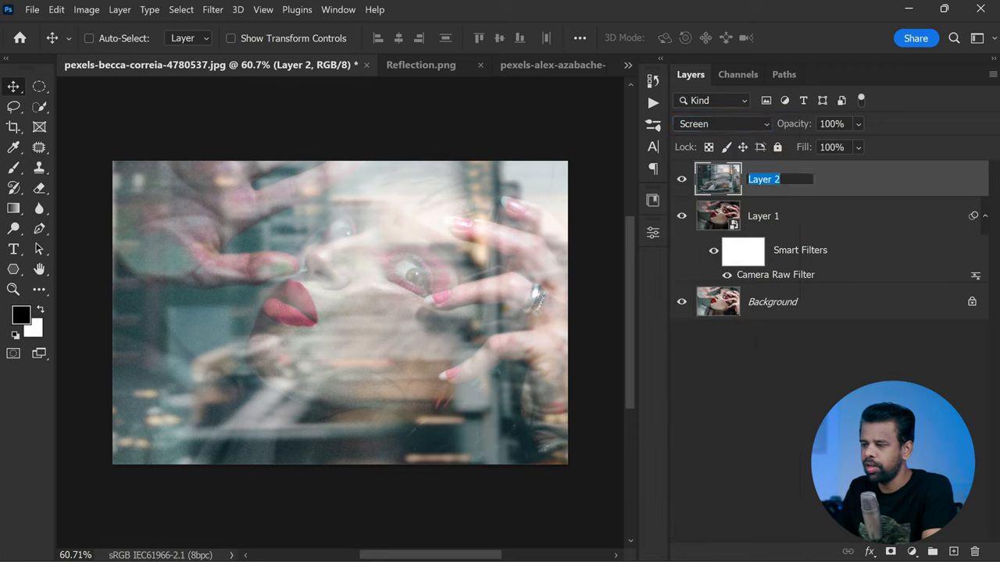
text(REFLECTION)
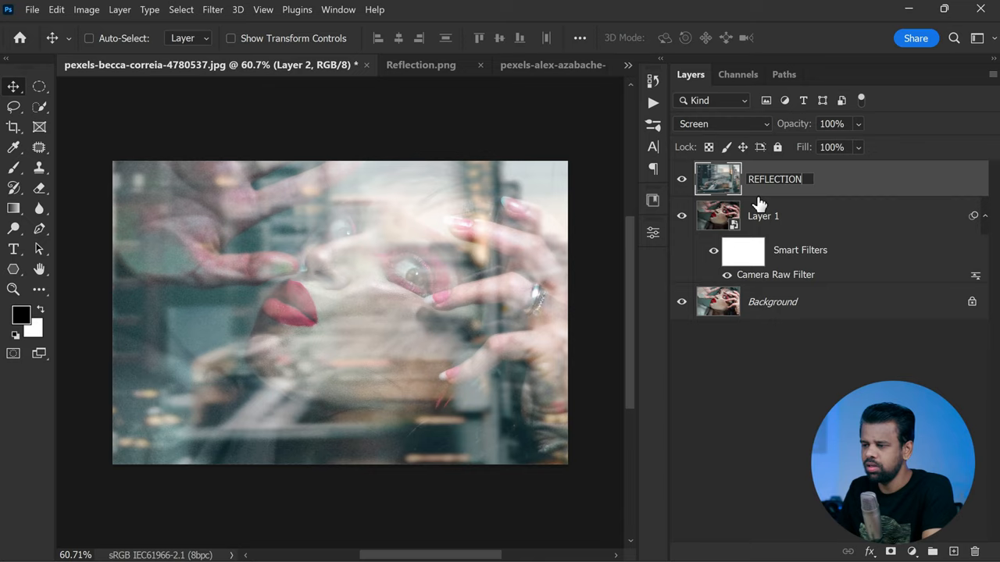
double_click(763, 216)
text(MODEL)
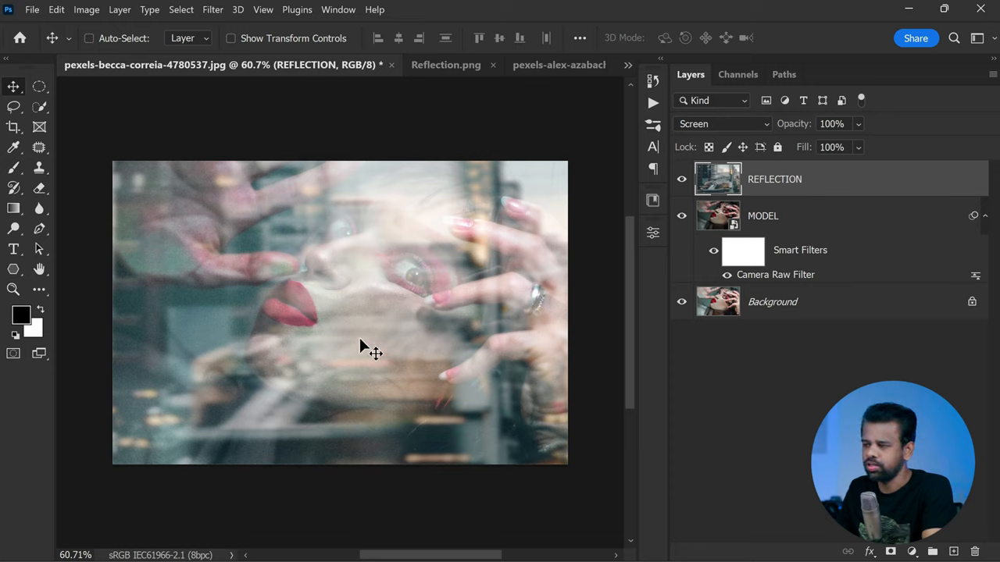
mouse_move(377, 356)
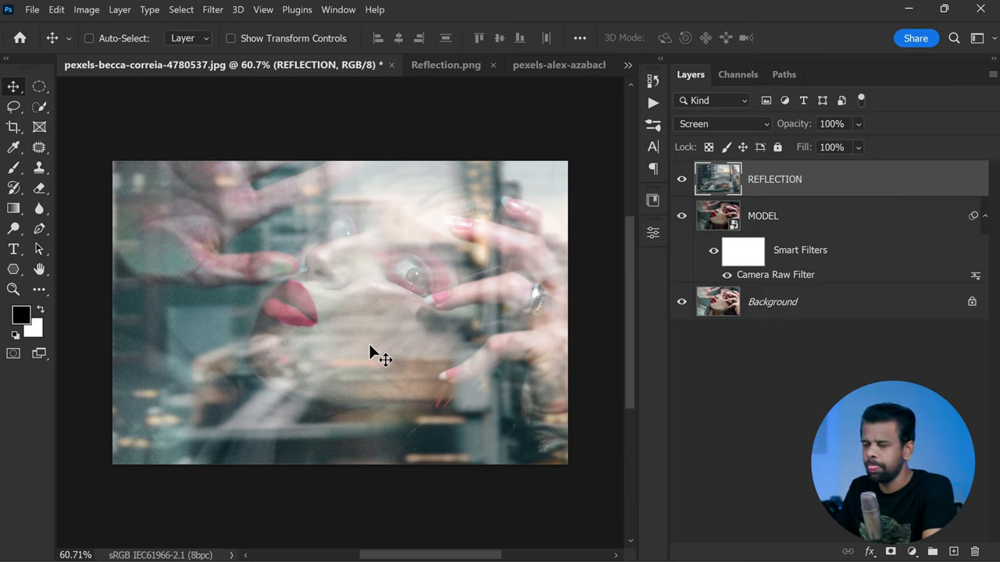
mouse_move(370, 353)
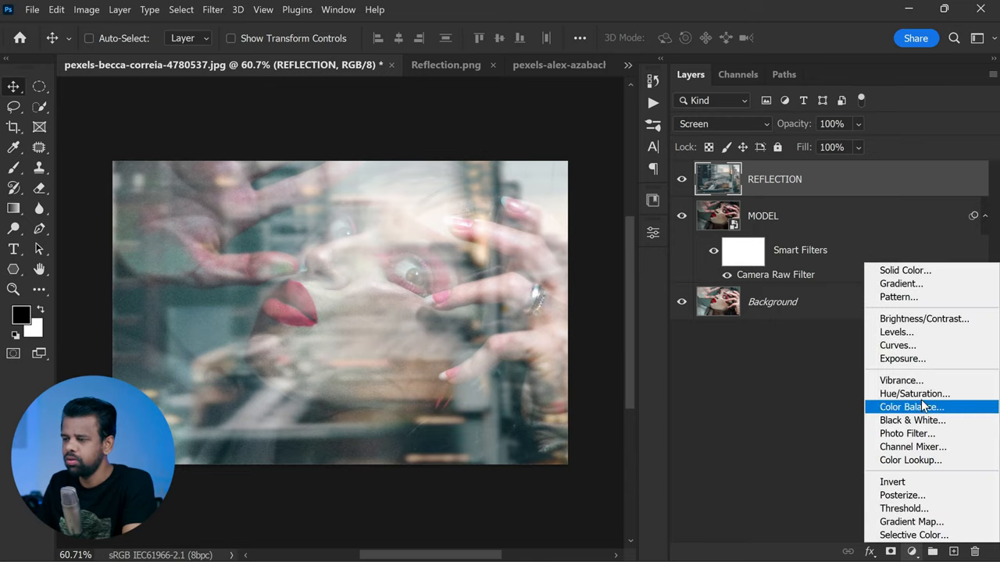
Add a clipped Hue/Saturation adjustment on REFLECTION and set hue to -23.
click(909, 394)
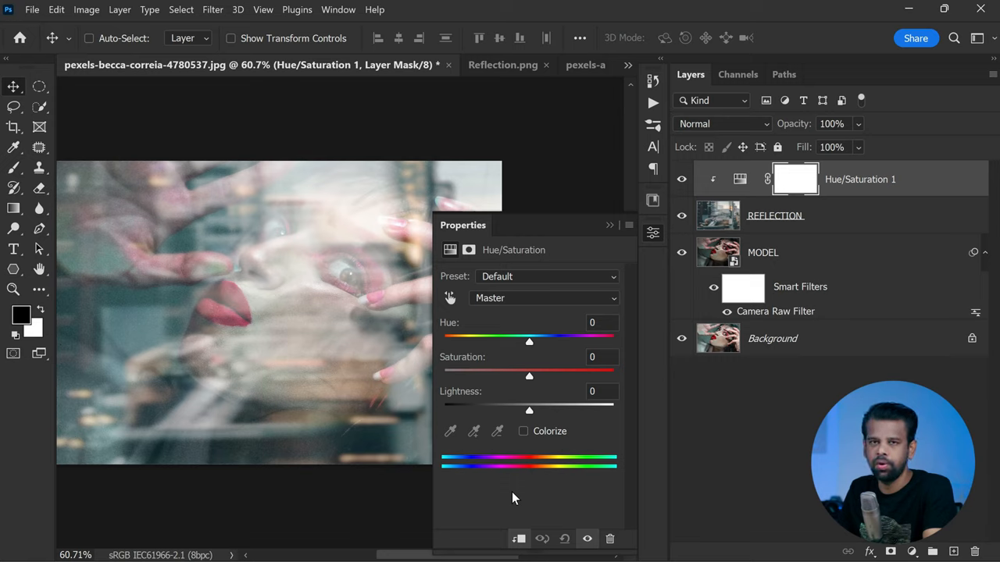
mouse_move(481, 452)
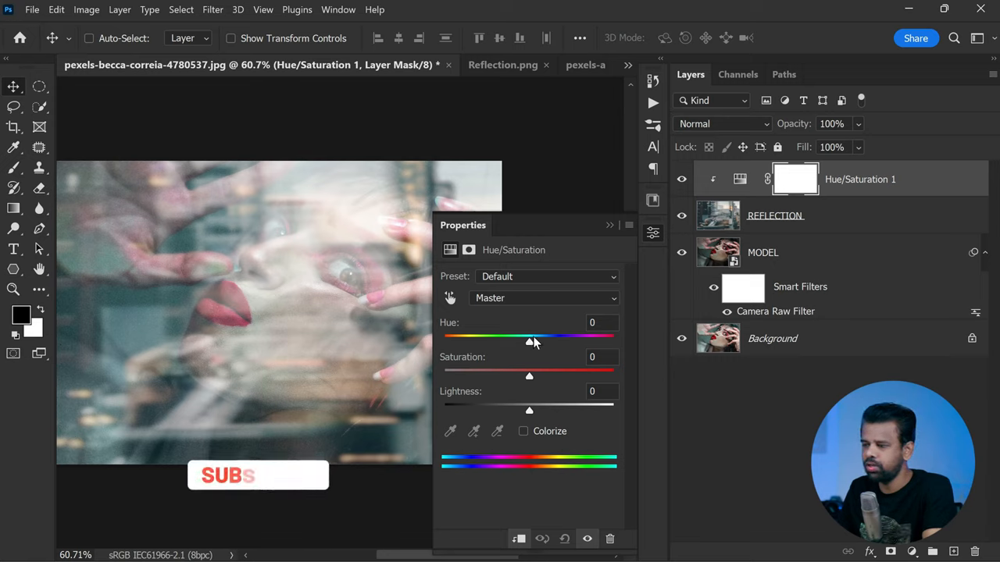
drag(531, 336, 528, 340)
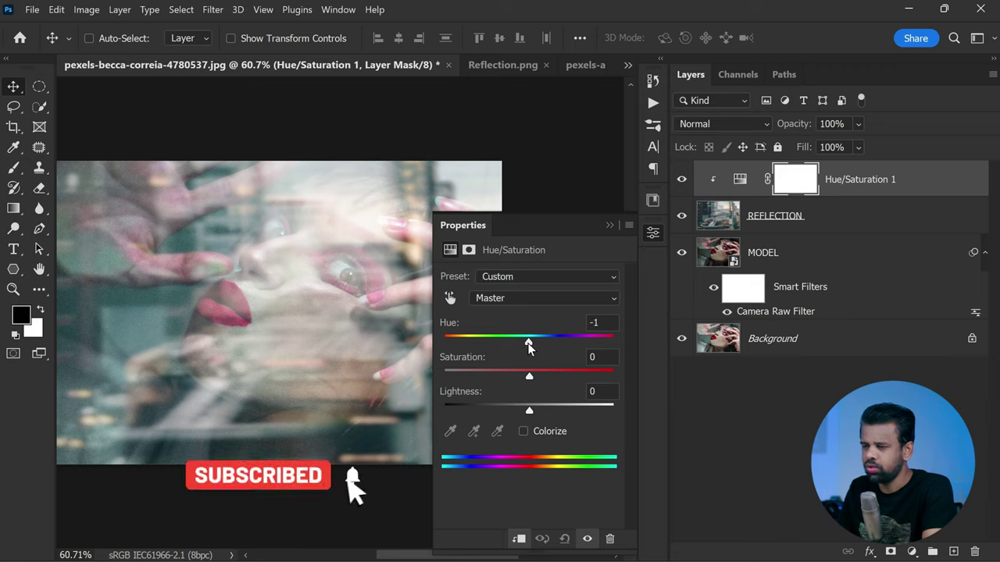
drag(528, 336, 512, 335)
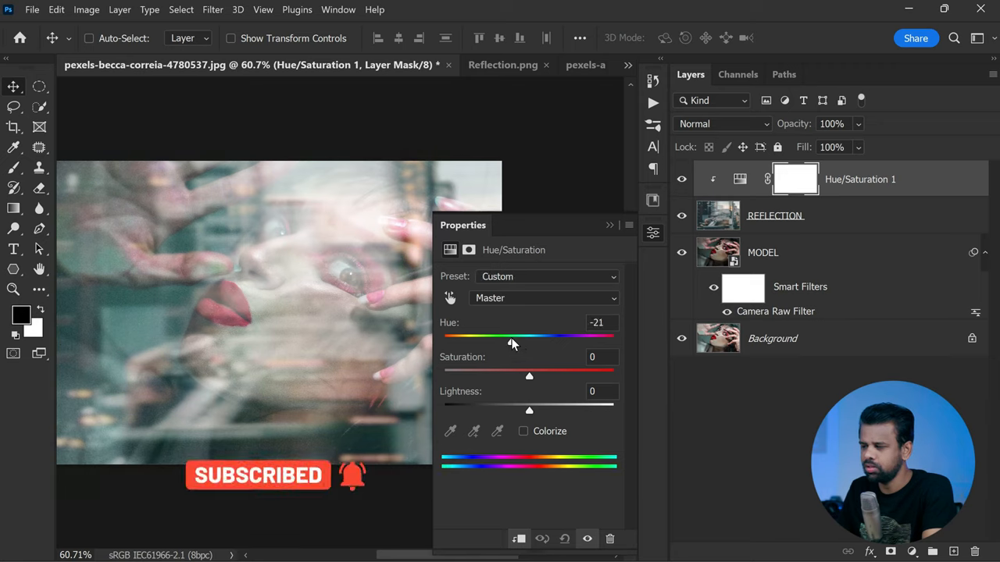
drag(512, 335, 508, 336)
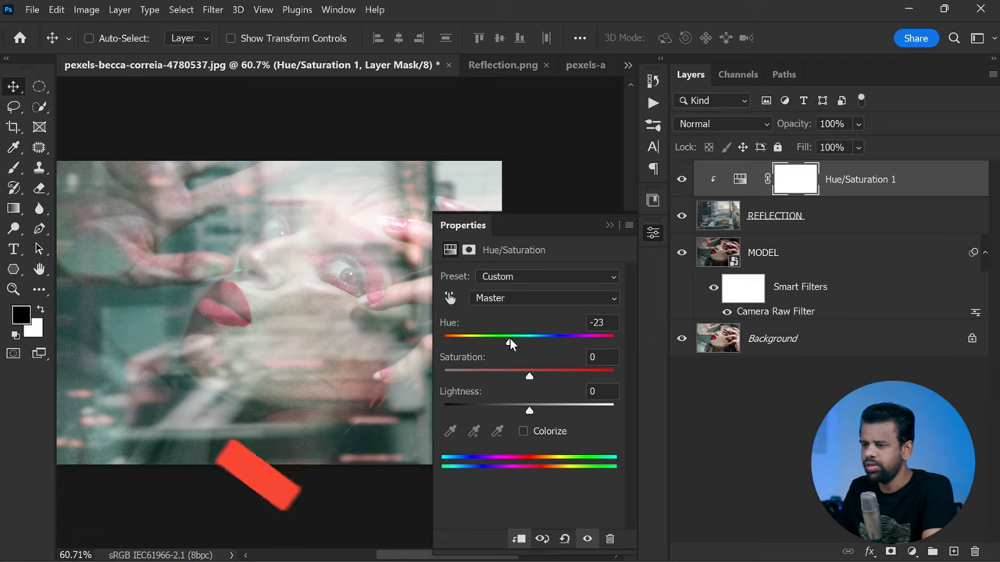
Lower saturation to -70 and raise lightness to about +4.
drag(528, 375, 506, 375)
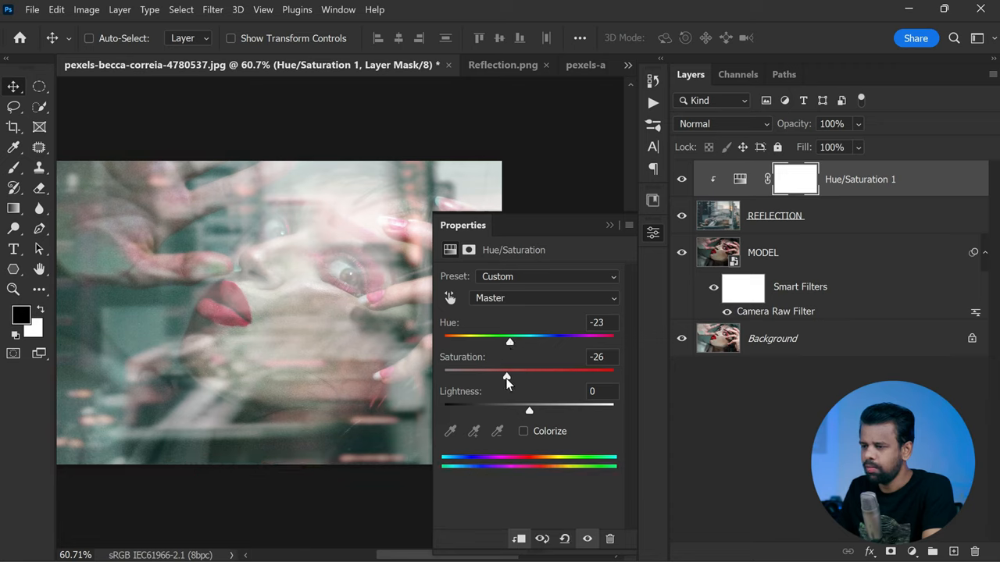
drag(506, 375, 471, 375)
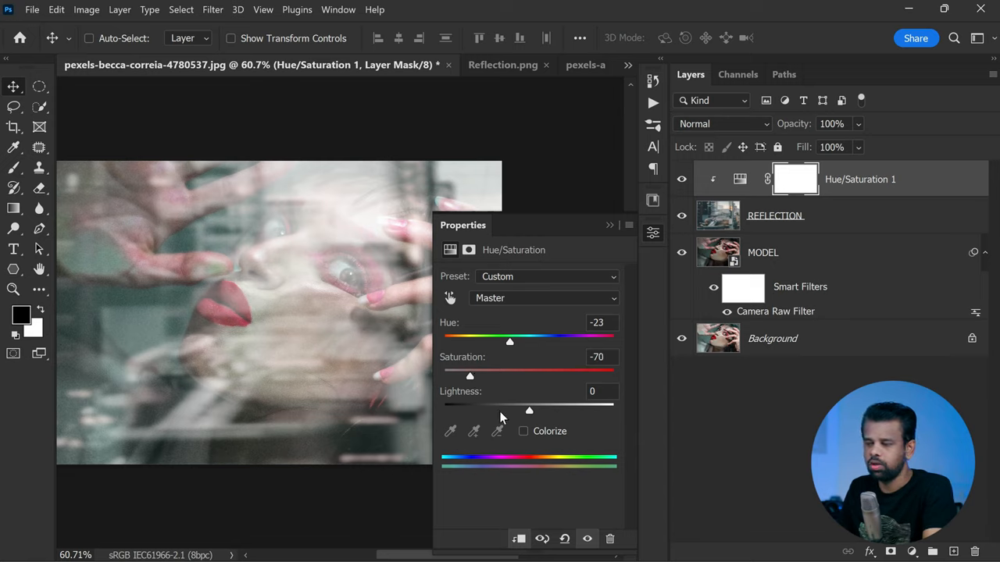
drag(528, 409, 534, 409)
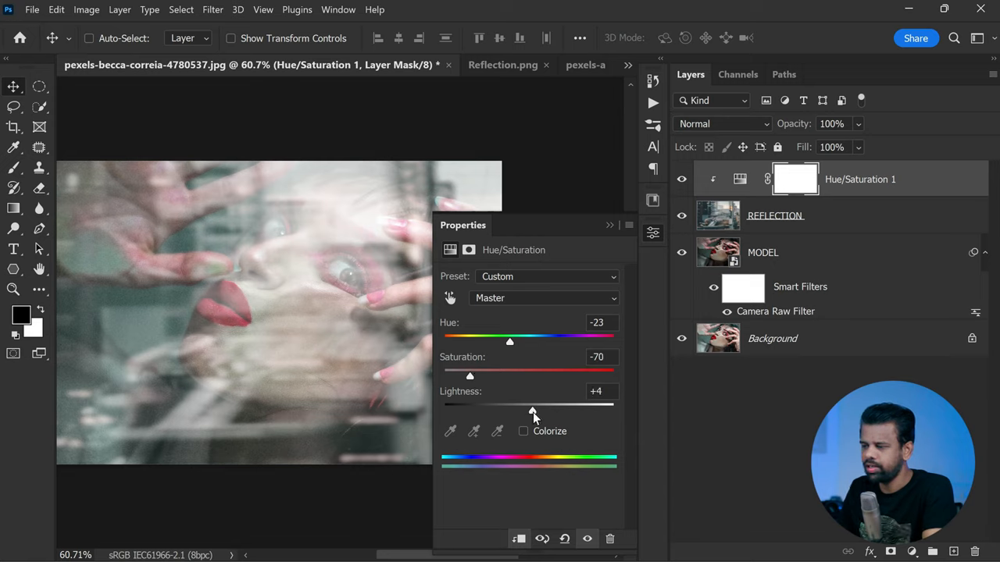
drag(531, 404, 532, 405)
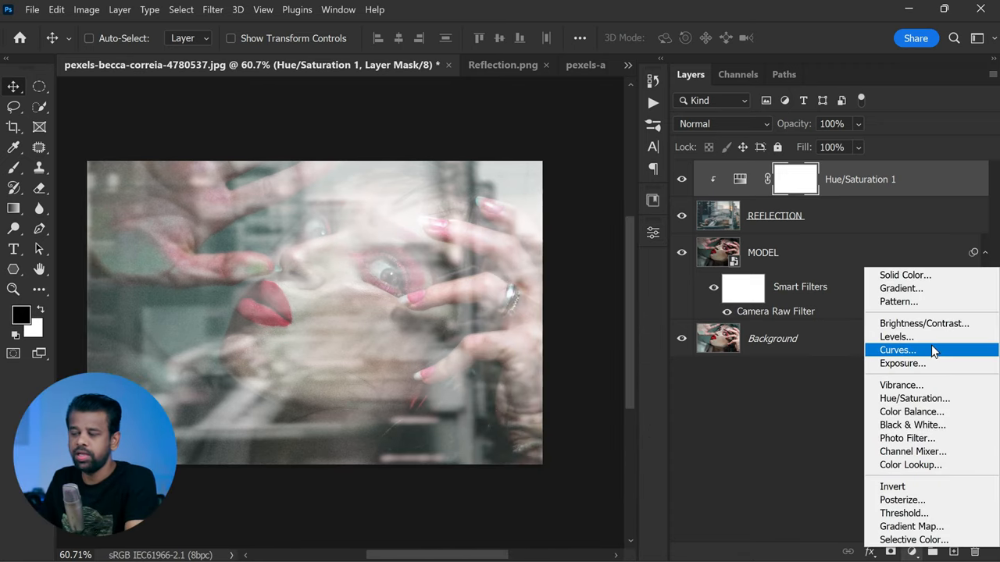
Add a clipped Levels adjustment with black input 79 and midtones 0.35 to darken the reflection.
click(894, 336)
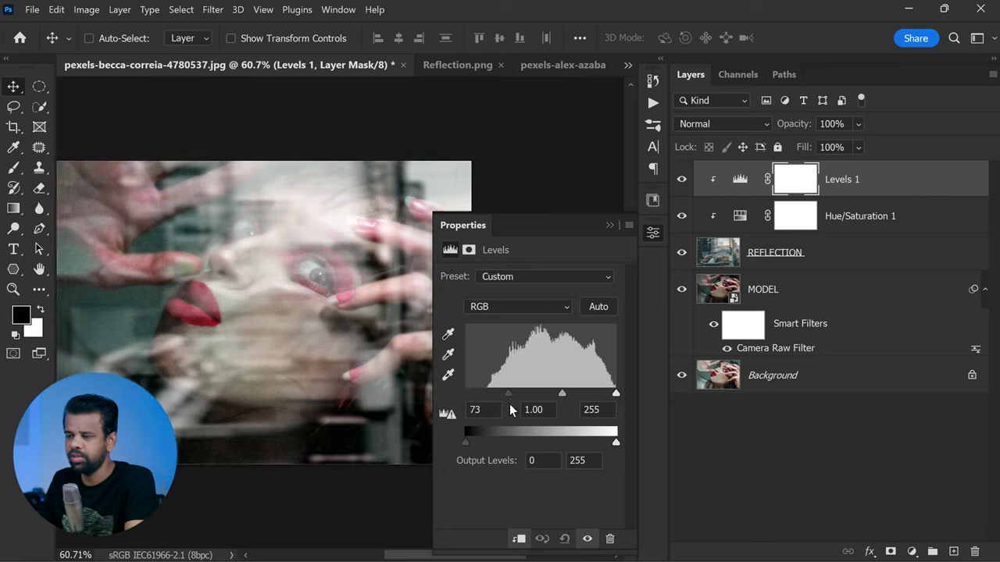
drag(509, 394, 512, 393)
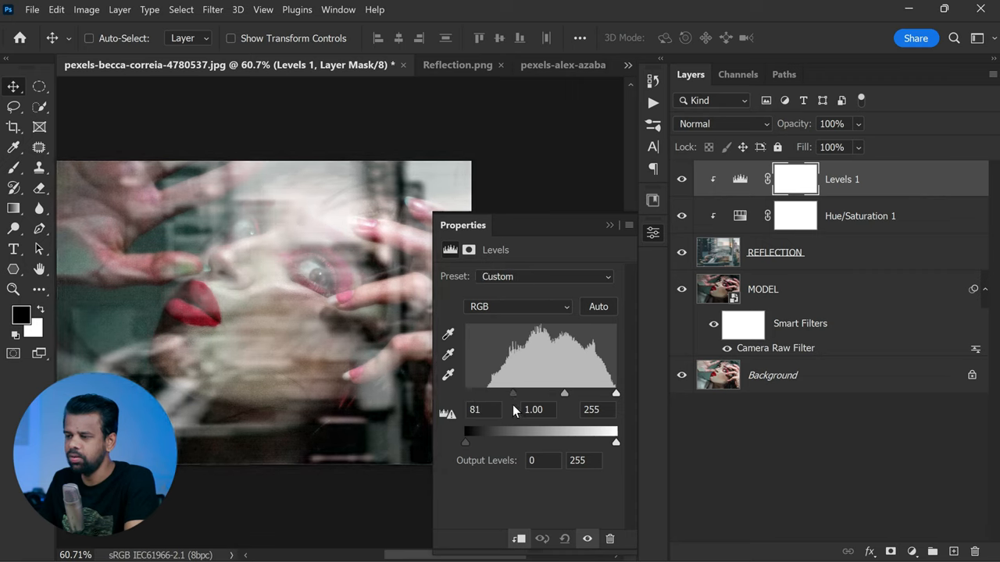
drag(564, 393, 570, 394)
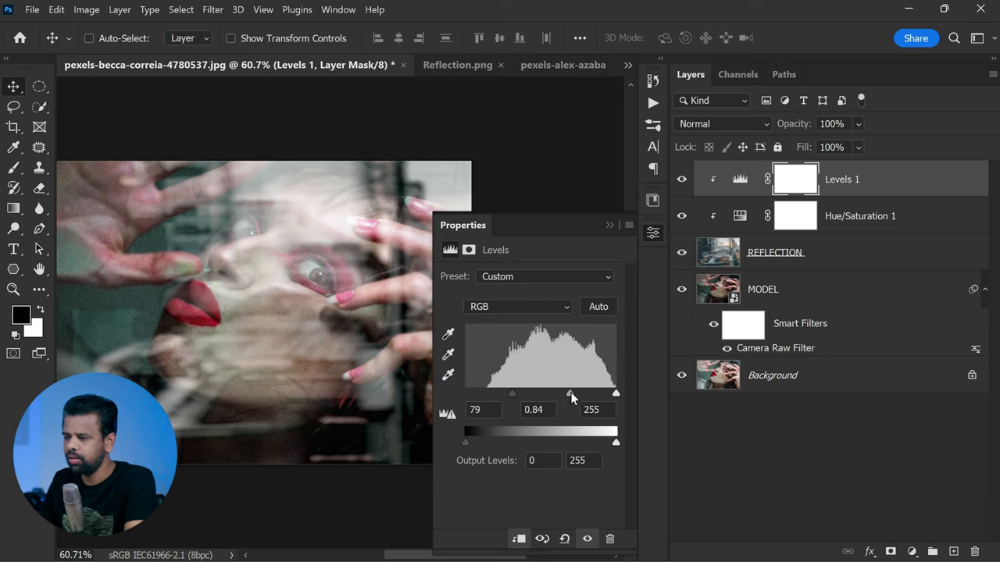
drag(571, 393, 594, 394)
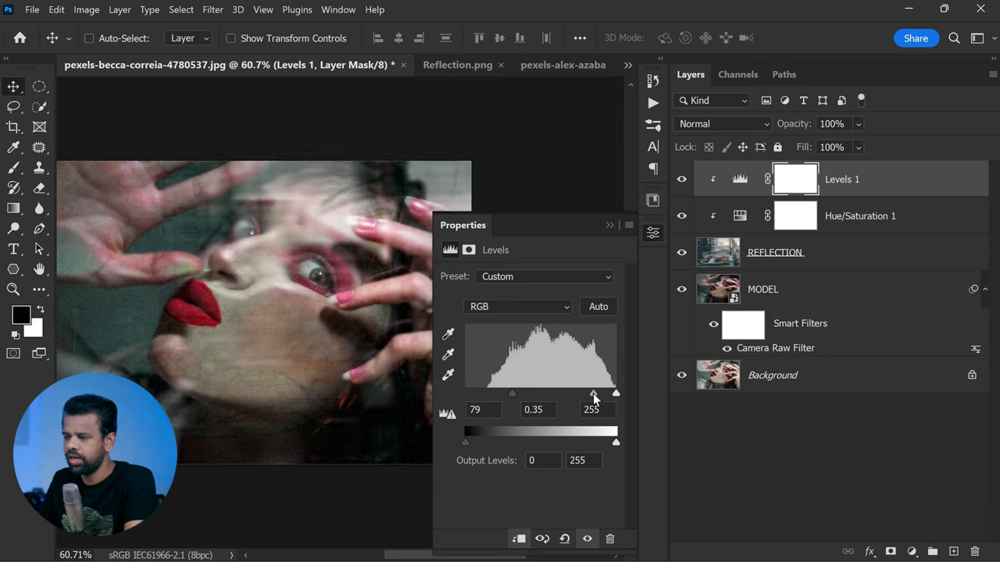
drag(466, 443, 481, 443)
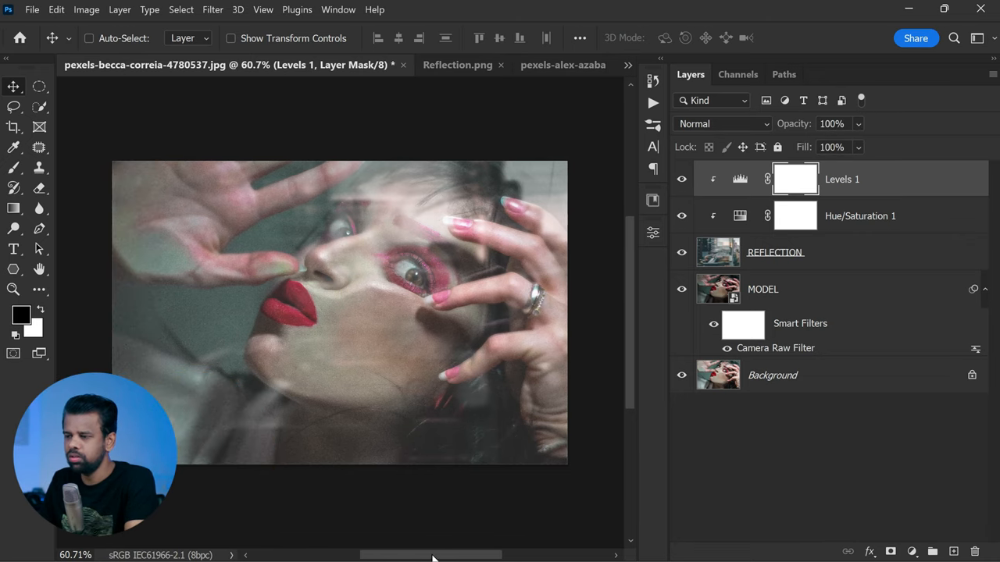
mouse_move(861, 222)
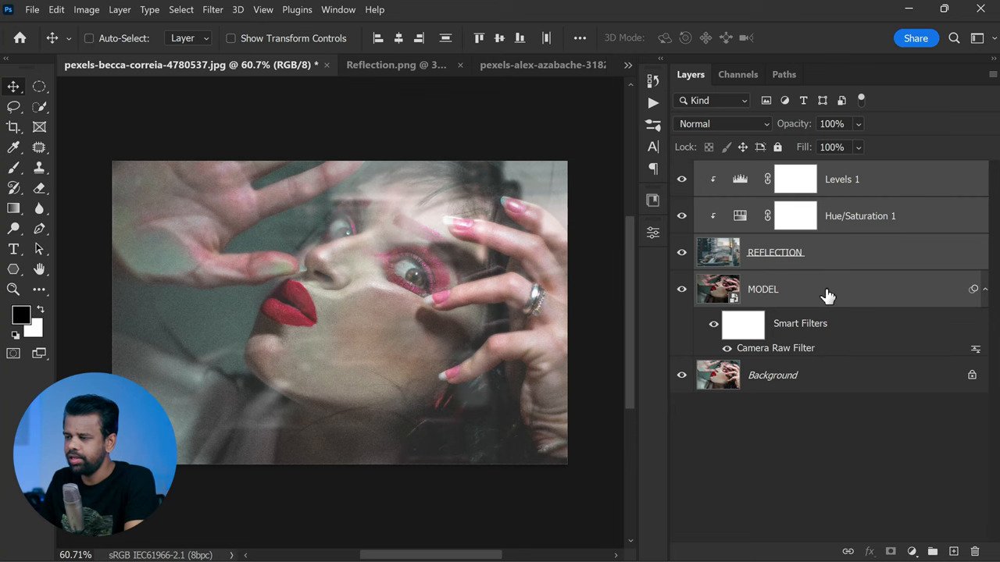
Group the selected model, reflection and adjustment layers into a group named EFFECT.
right_click(825, 294)
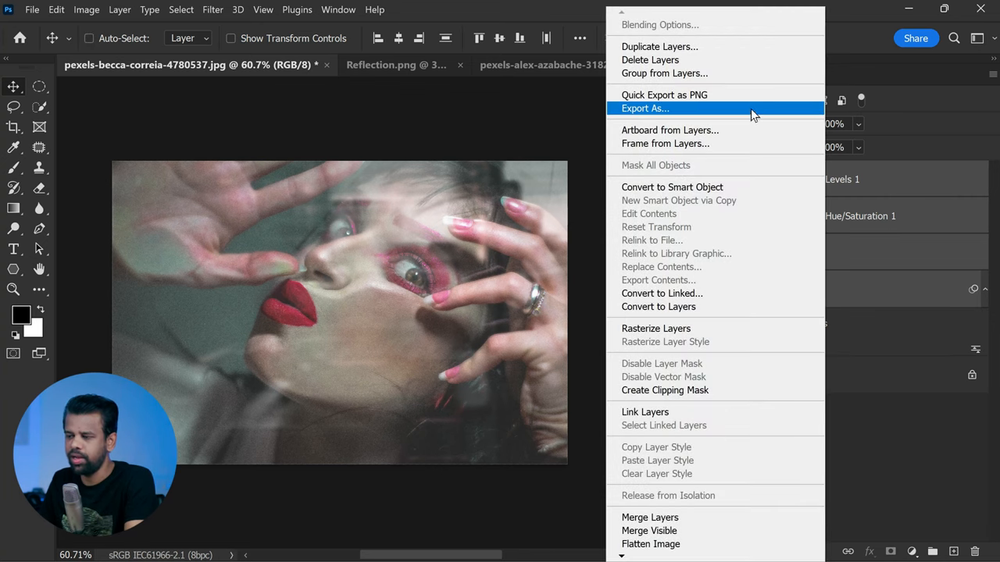
click(667, 73)
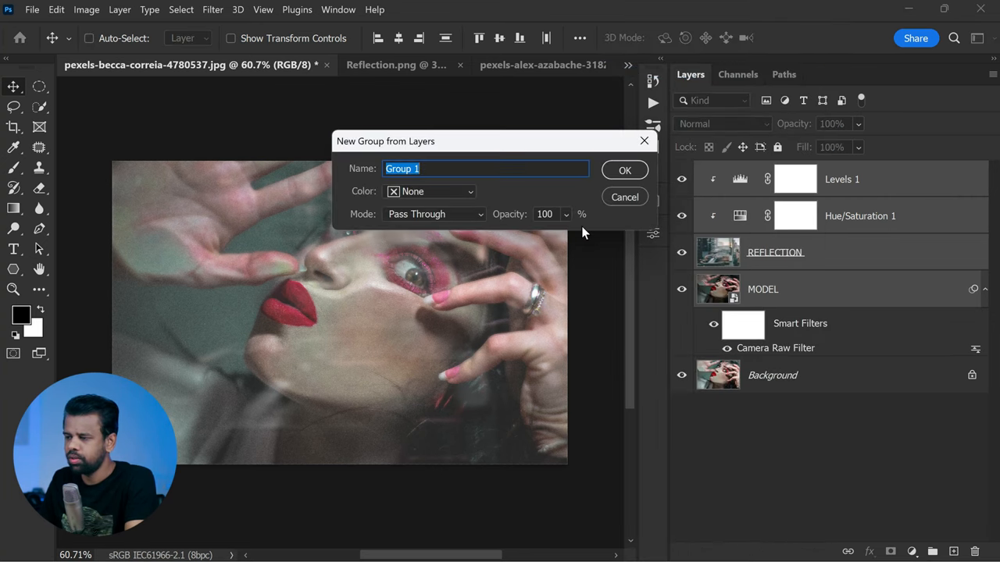
text(EFFECT)
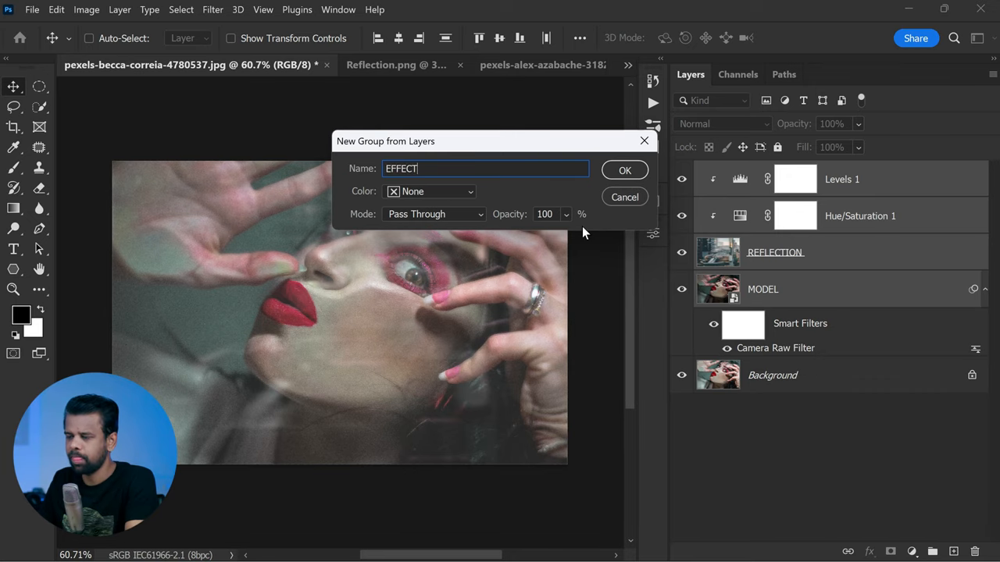
click(625, 168)
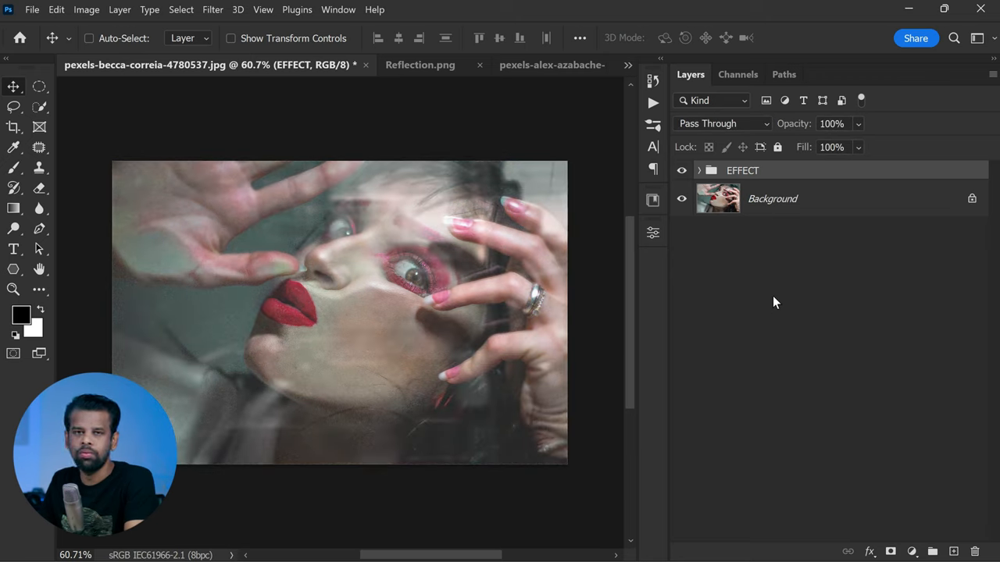
mouse_move(875, 452)
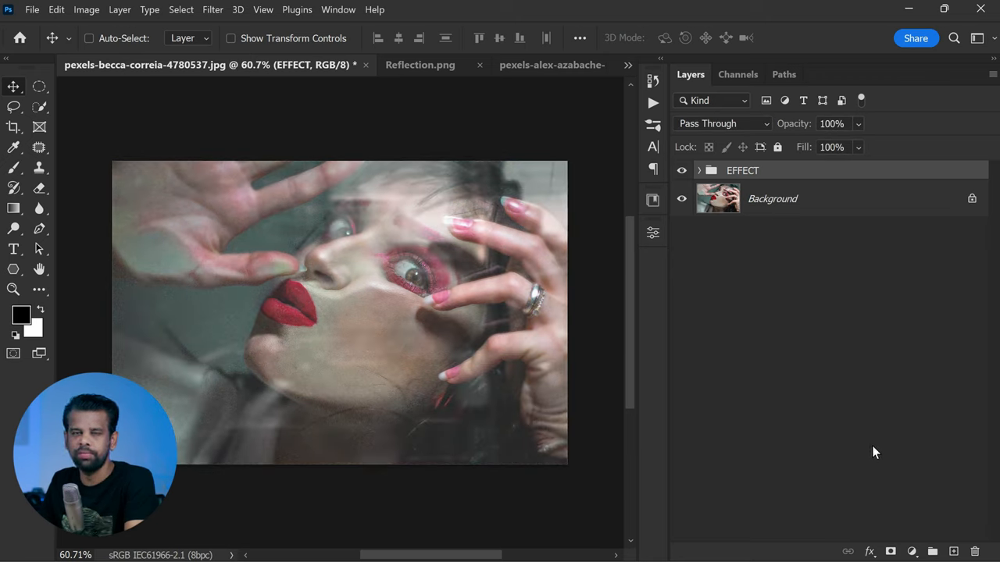
Add a Levels adjustment above the EFFECT group with midtones at 0.82.
click(912, 550)
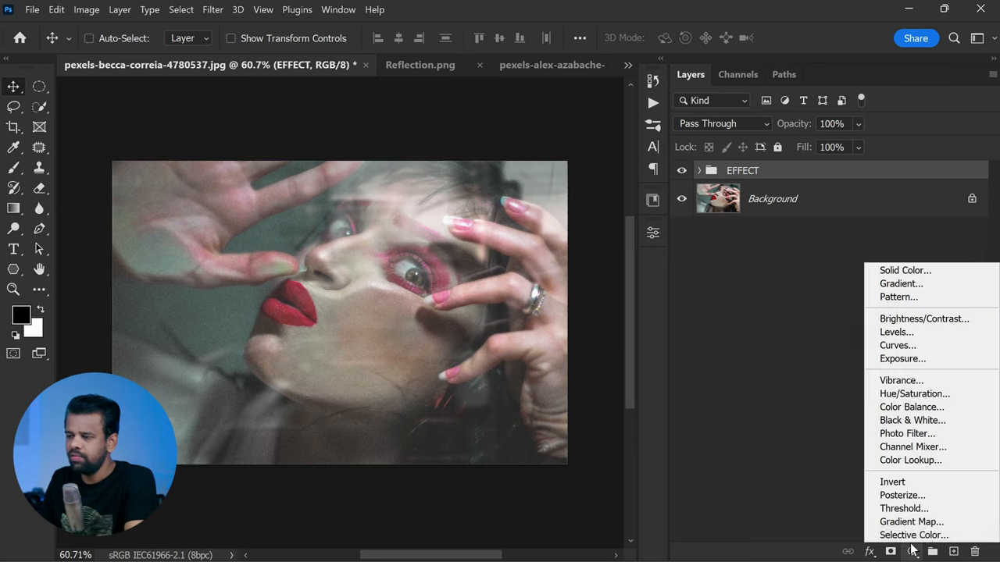
mouse_move(925, 325)
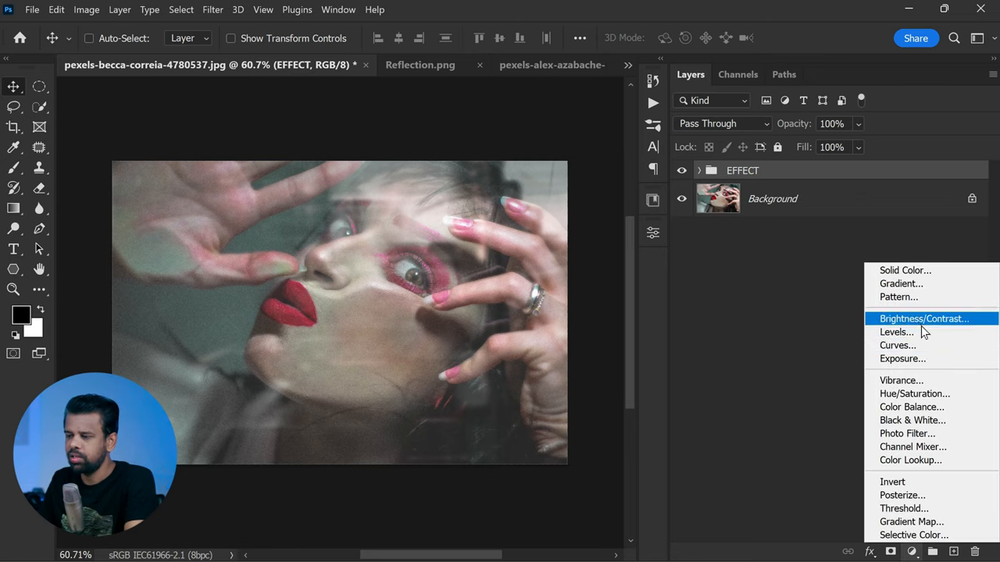
click(897, 331)
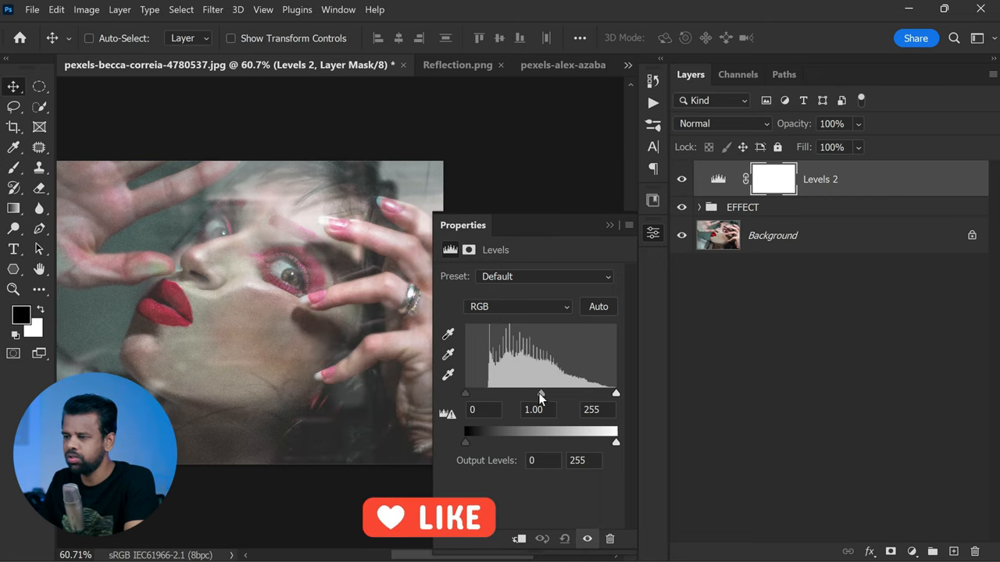
drag(541, 394, 550, 393)
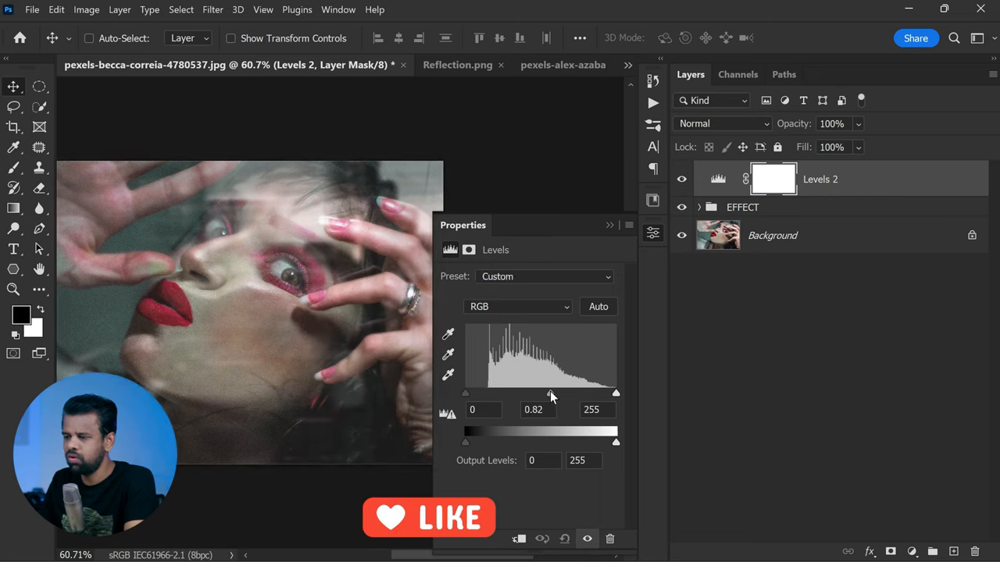
drag(550, 394, 548, 394)
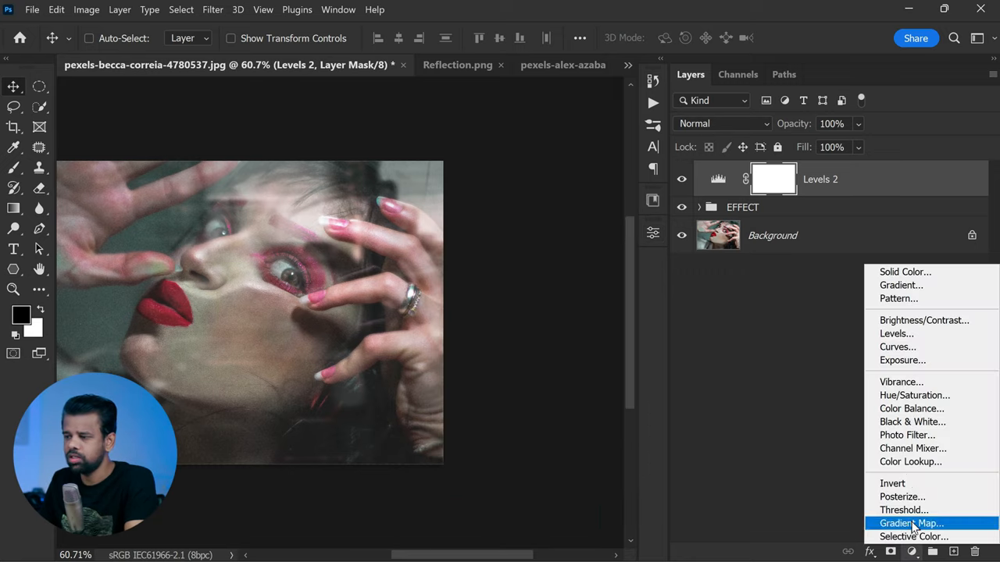
Add a Curves adjustment pulling the shadows and a highlight point slightly down.
click(897, 347)
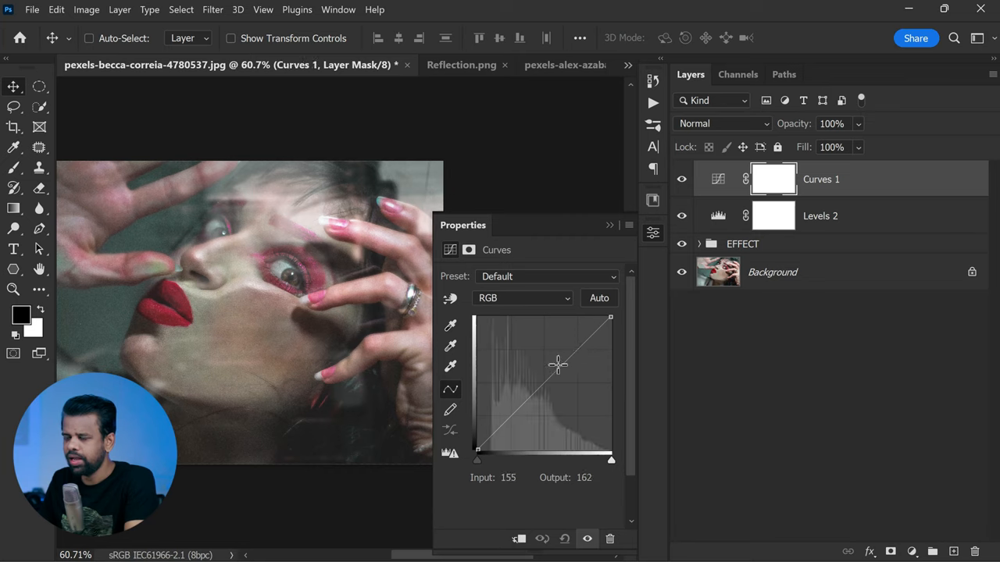
drag(556, 366, 512, 418)
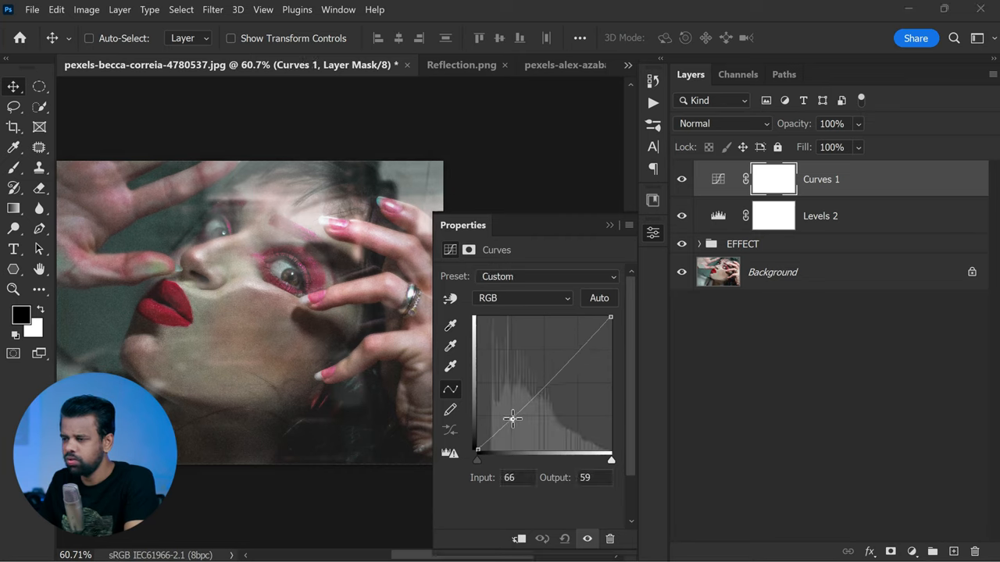
click(575, 350)
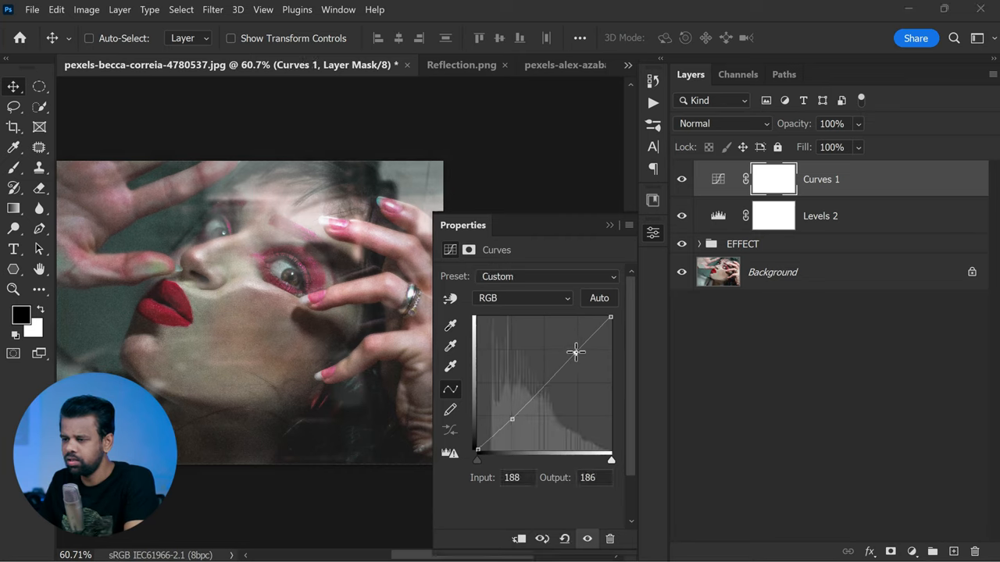
drag(576, 351, 575, 353)
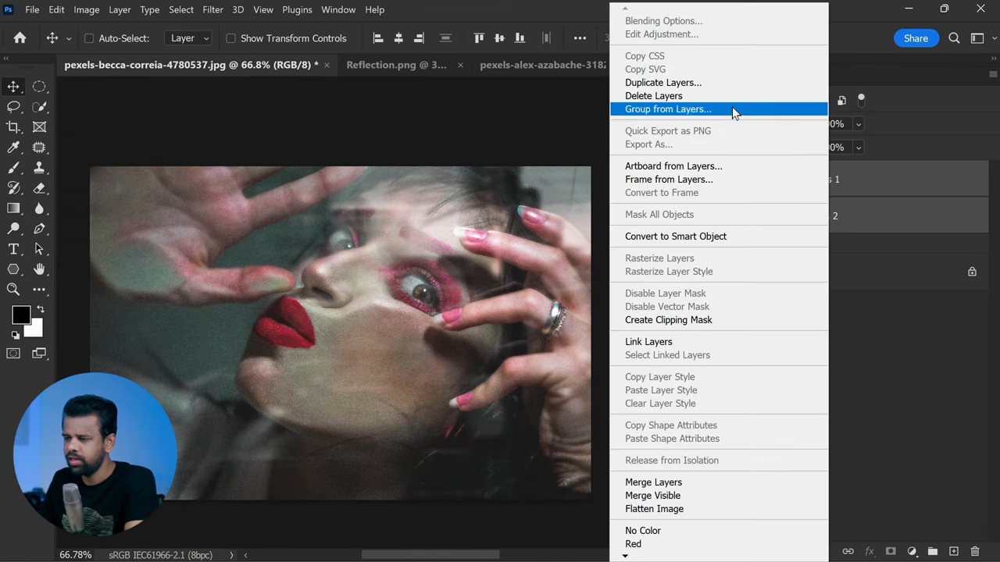
mouse_move(727, 160)
text(ADJUSTMENT)
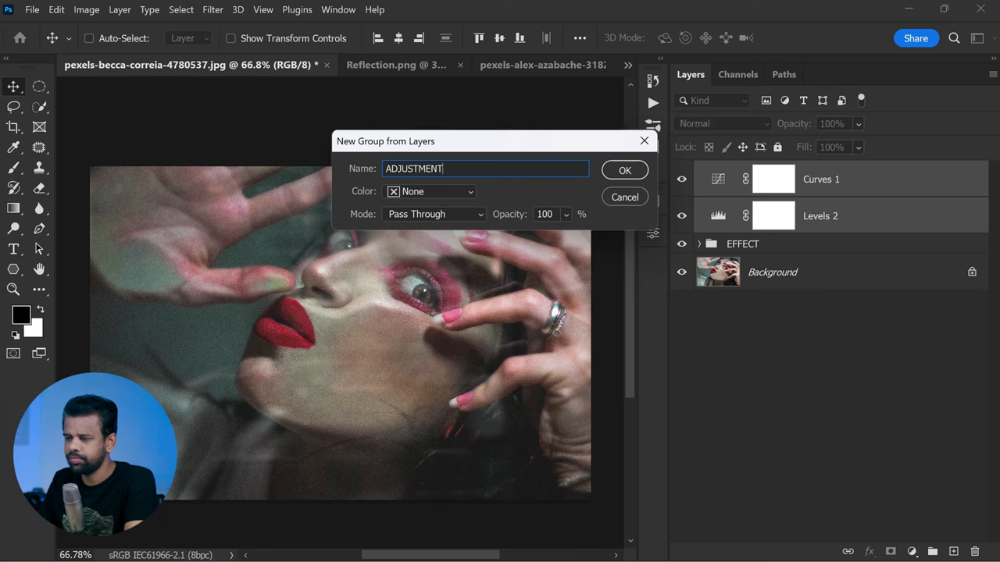
Confirm grouping Levels 2 and Curves 1 into a group named ADJUSTMENTS.
click(625, 170)
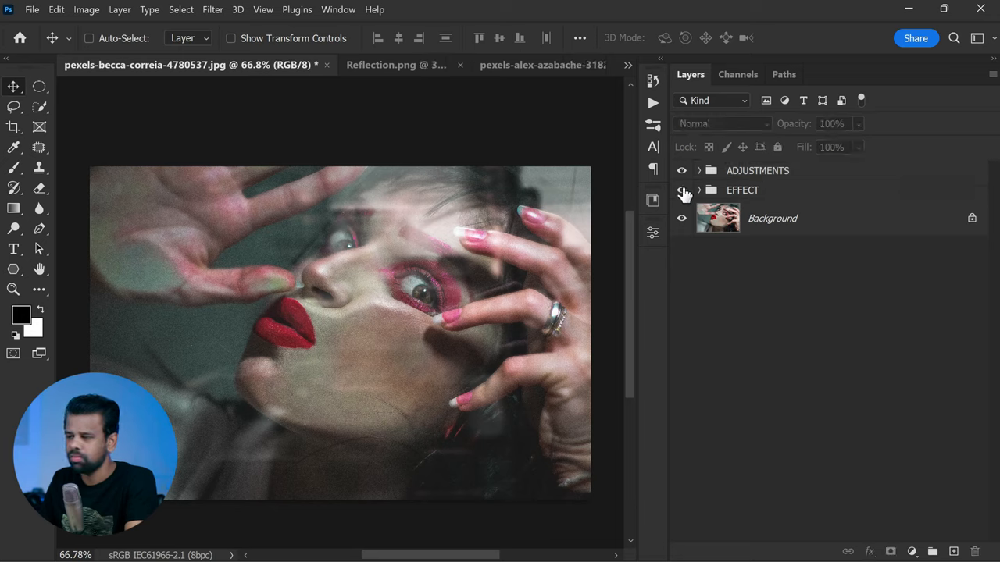
click(681, 190)
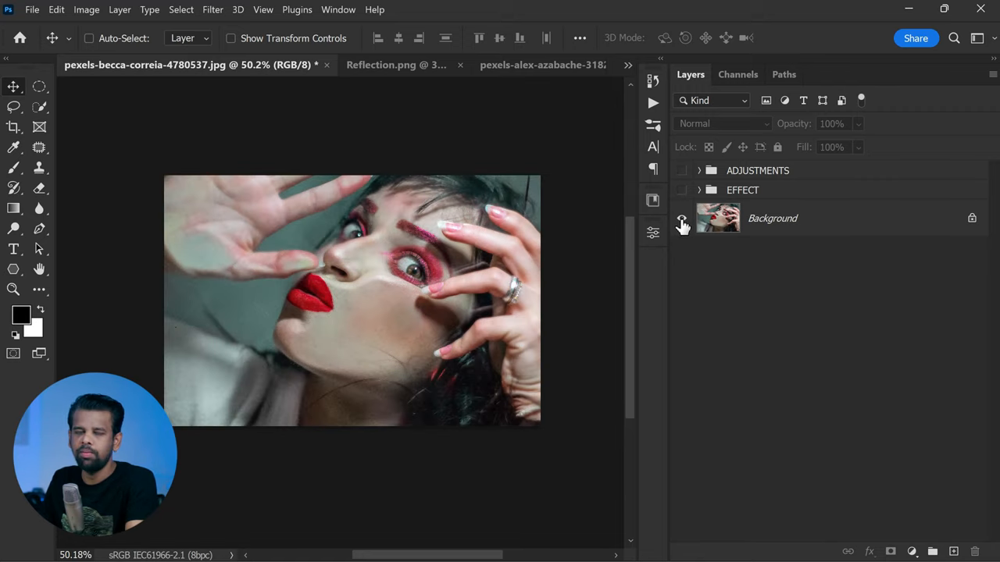
click(681, 170)
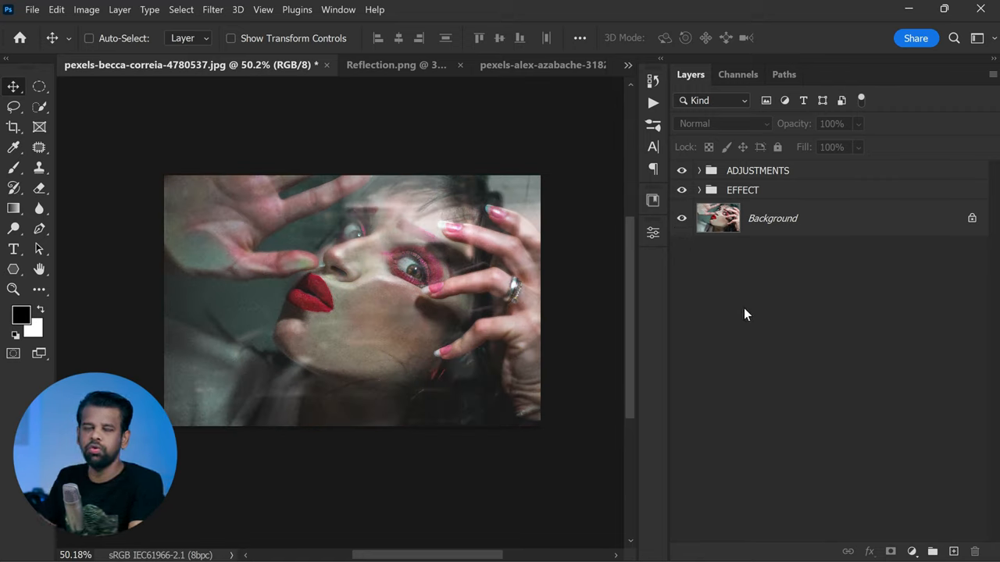